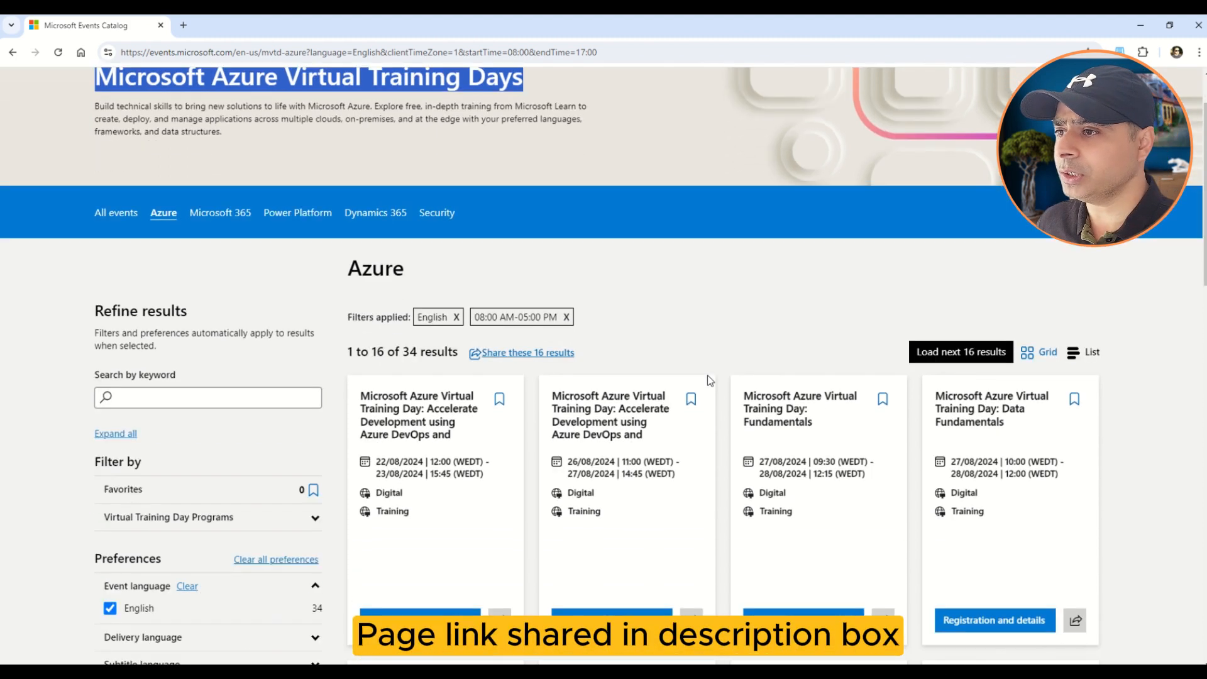
Scroll the Azure Virtual Training Days catalog toward the Data Fundamentals card
scroll(down, 3)
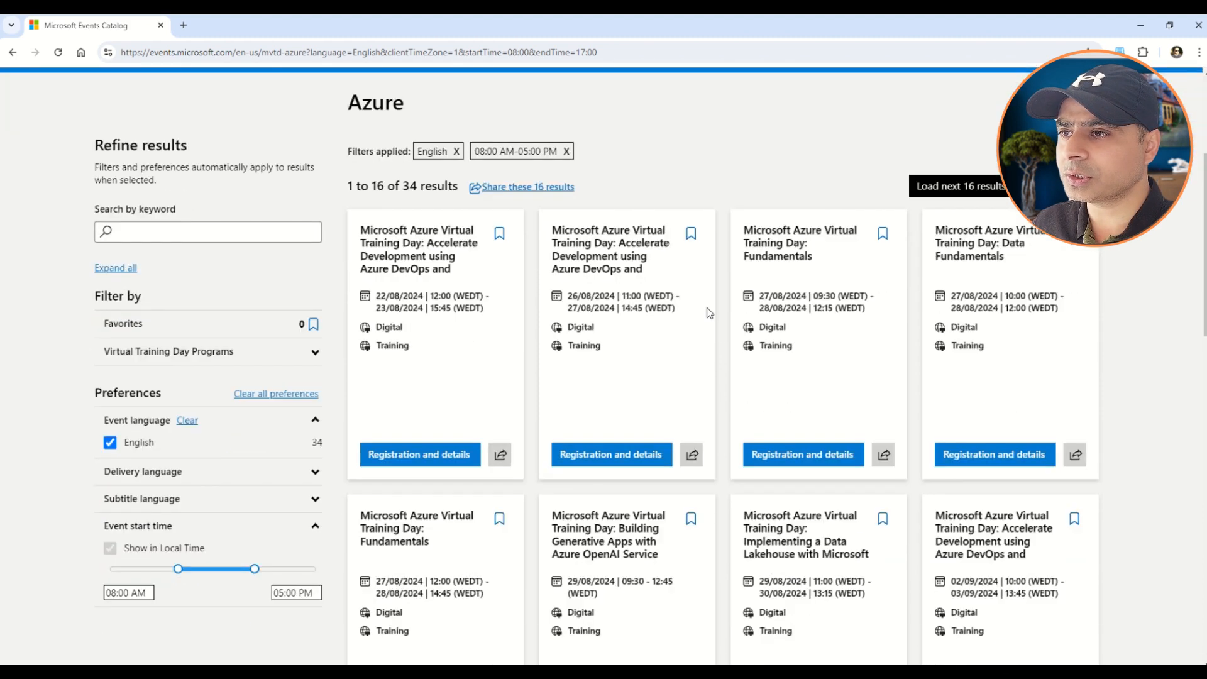
scroll(down, 3)
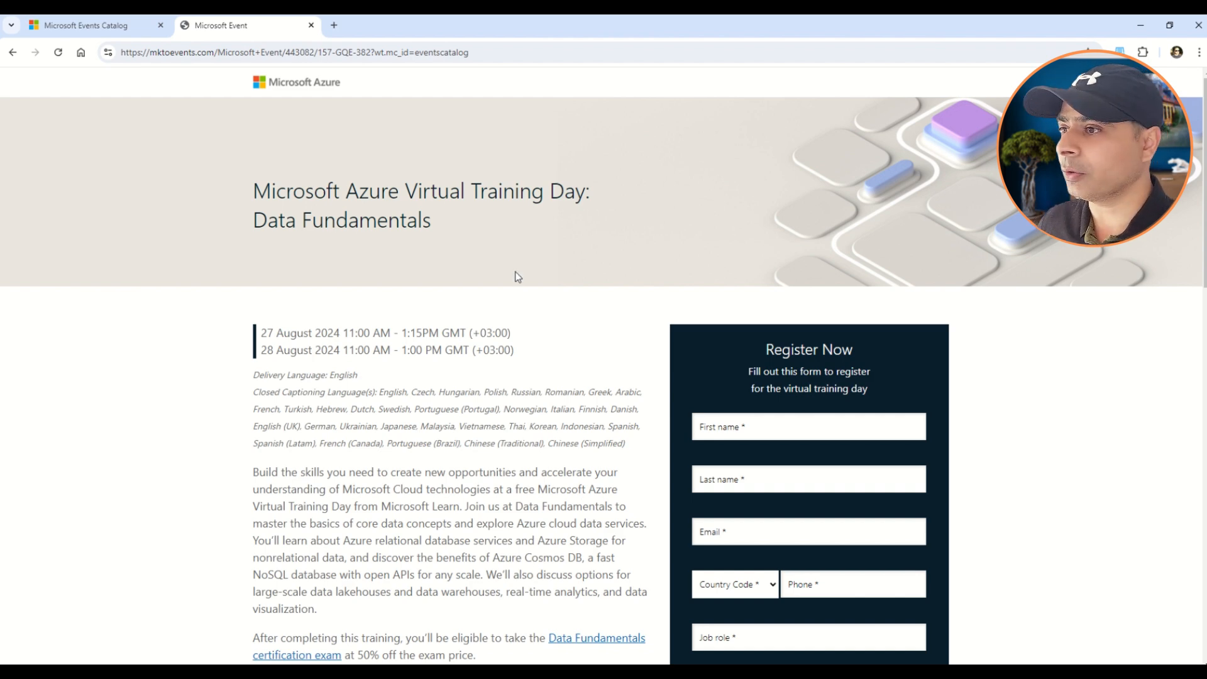
key(ctrl+plus)
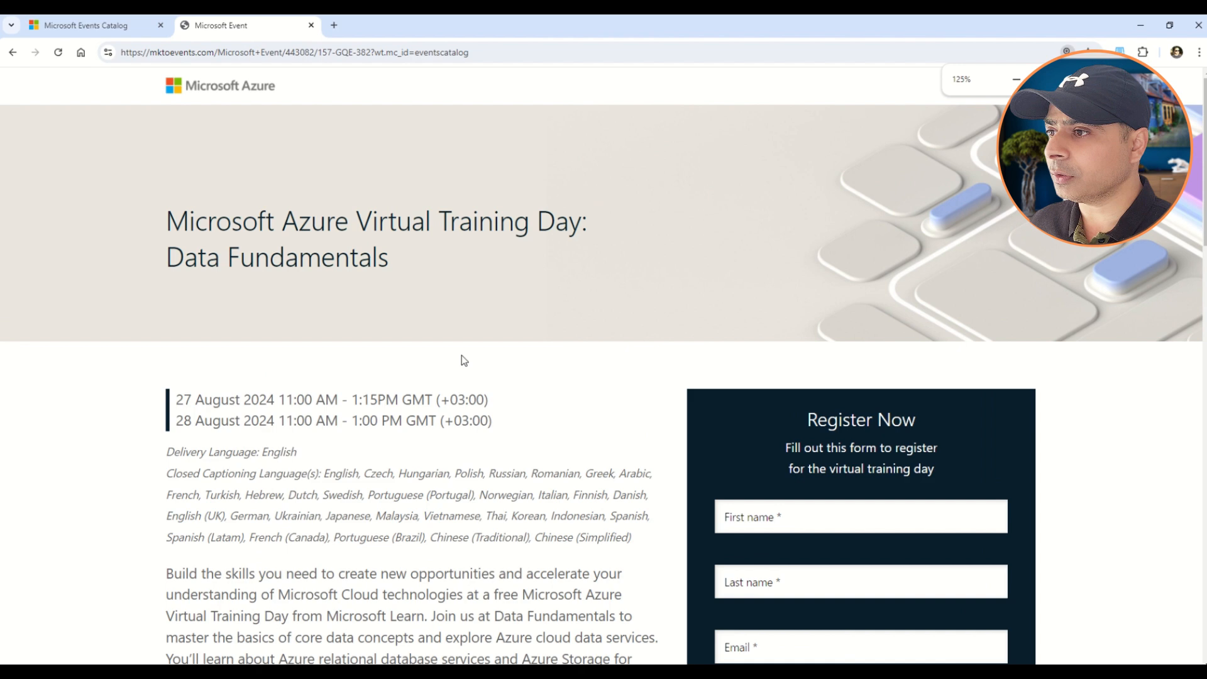
scroll(down, 3)
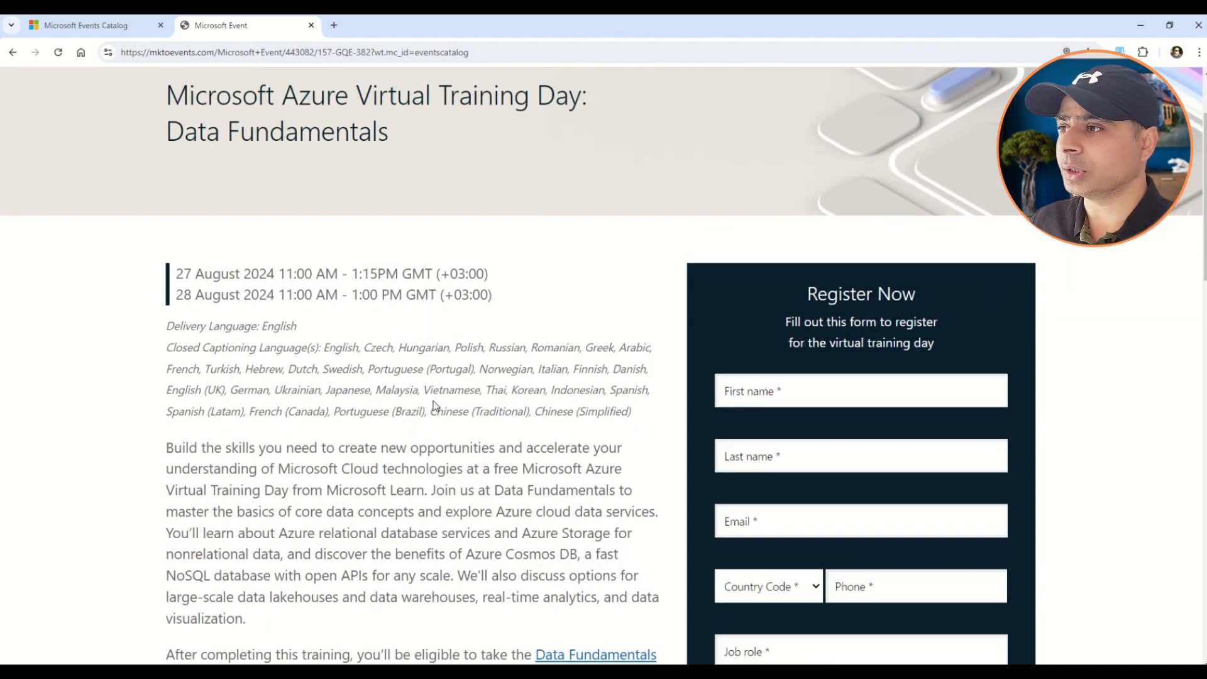
double_click(231, 273)
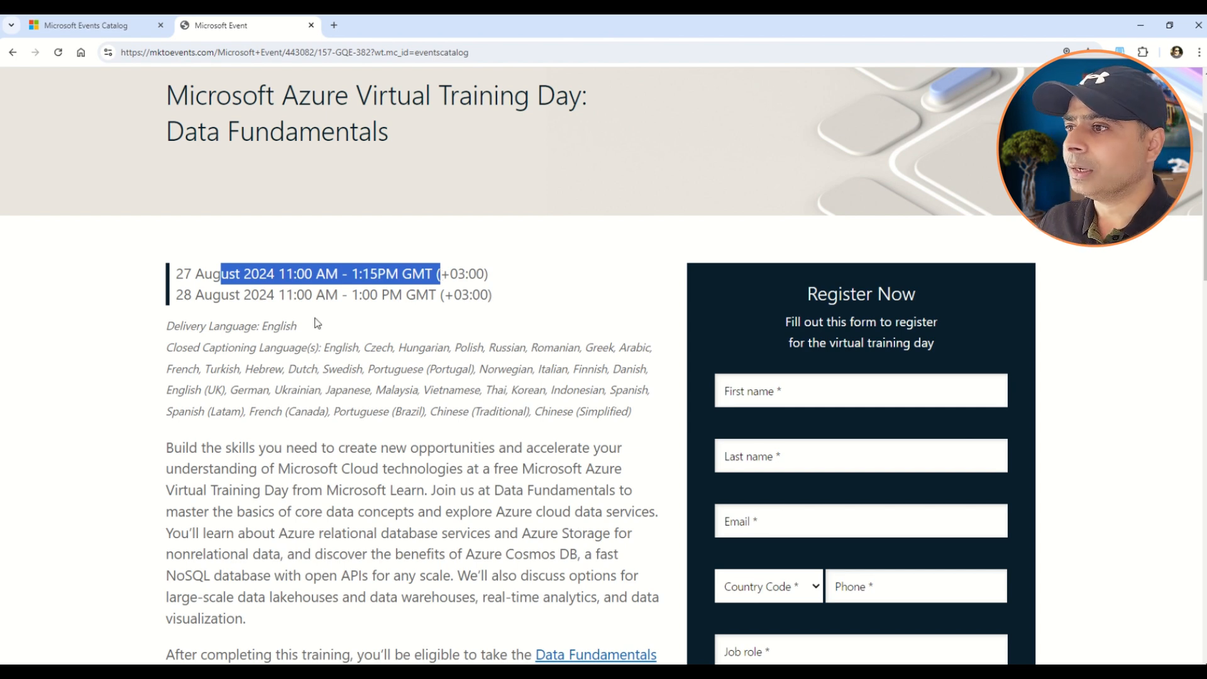
mouse_move(294, 340)
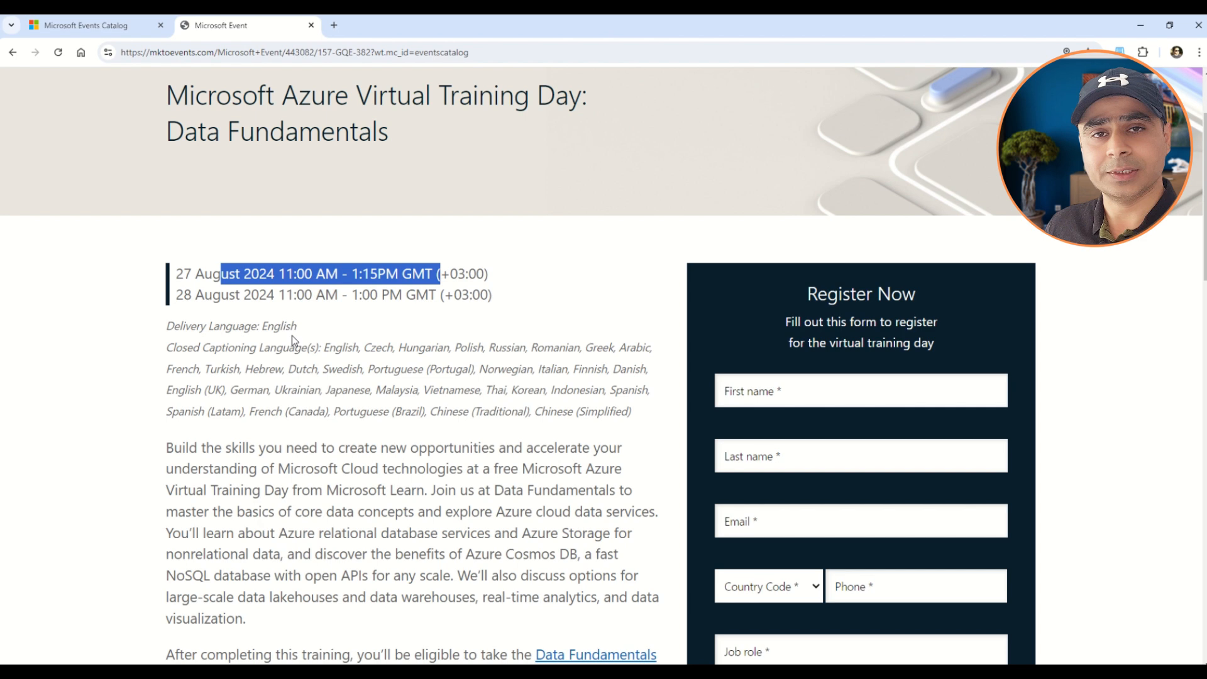
scroll(down, 3)
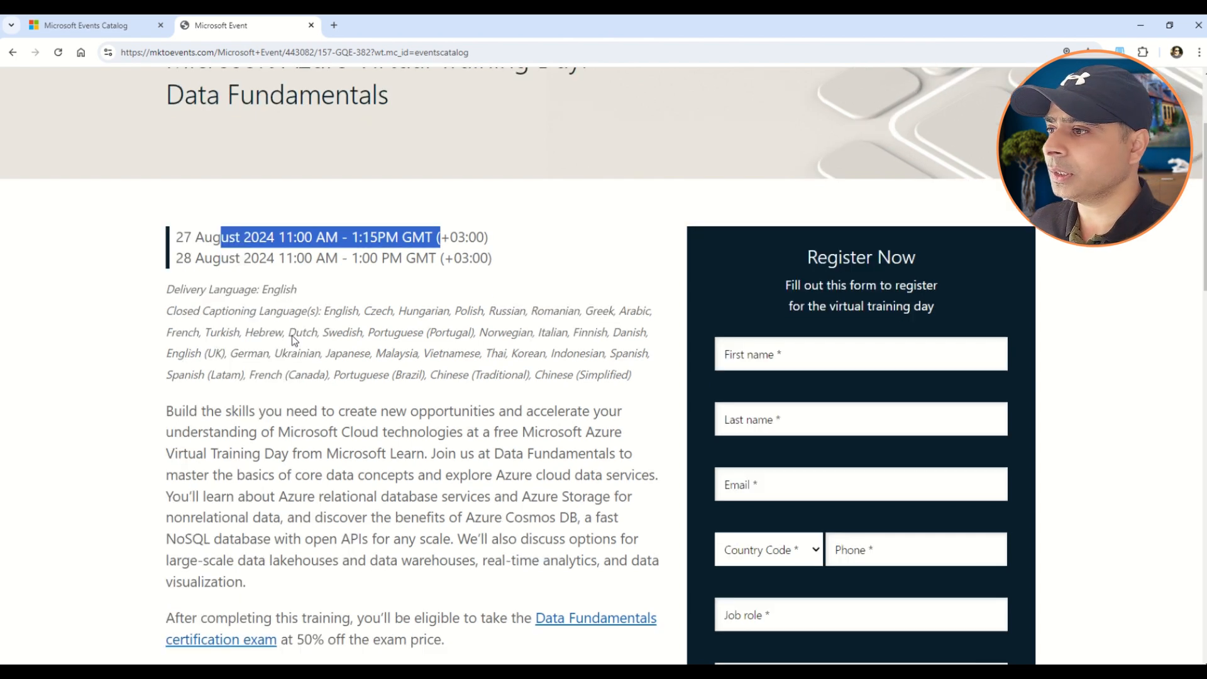
scroll(down, 3)
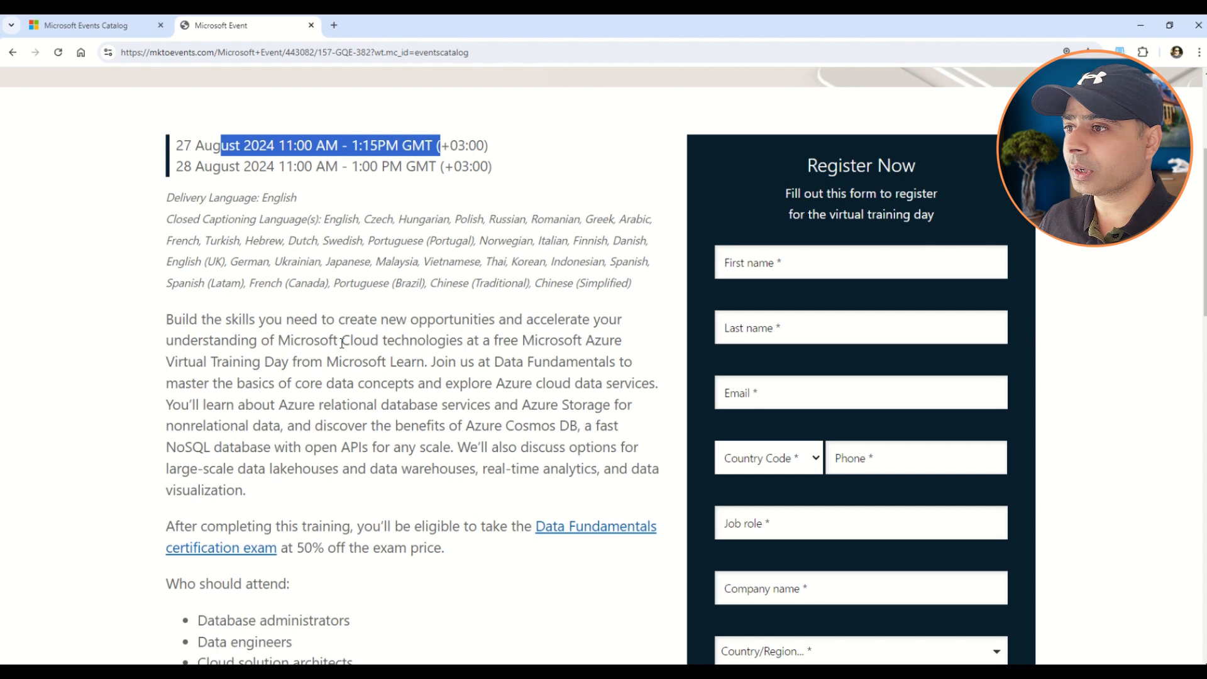
drag(314, 341, 621, 341)
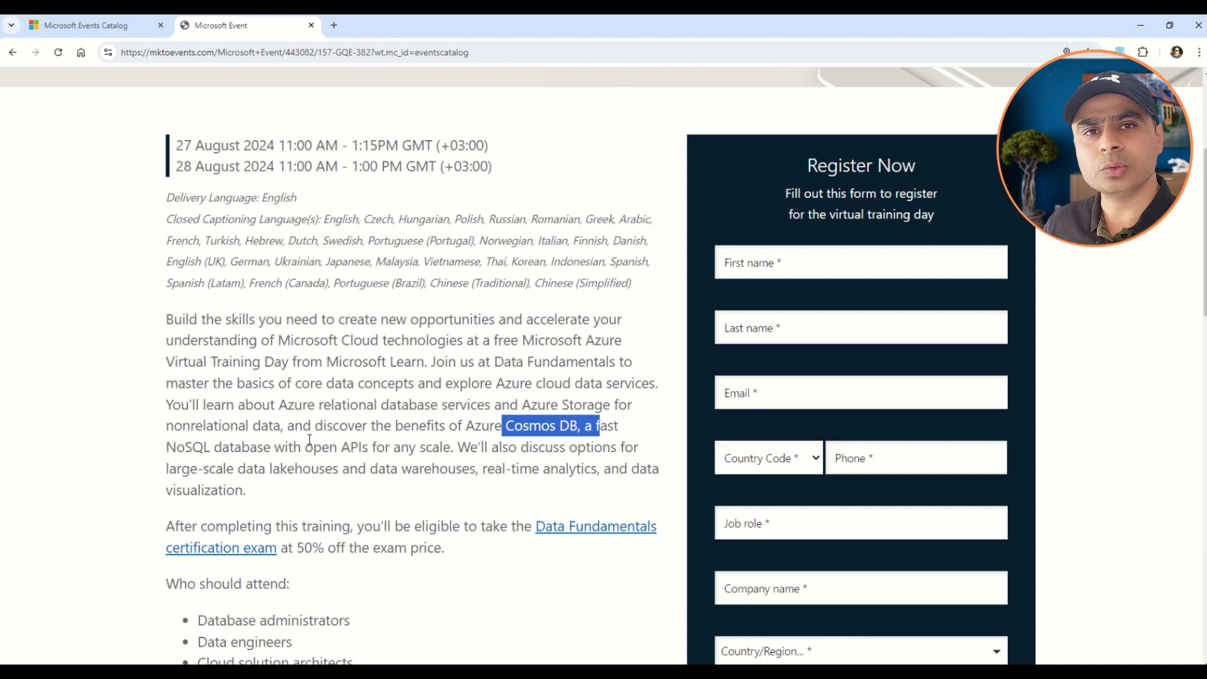
scroll(down, 3)
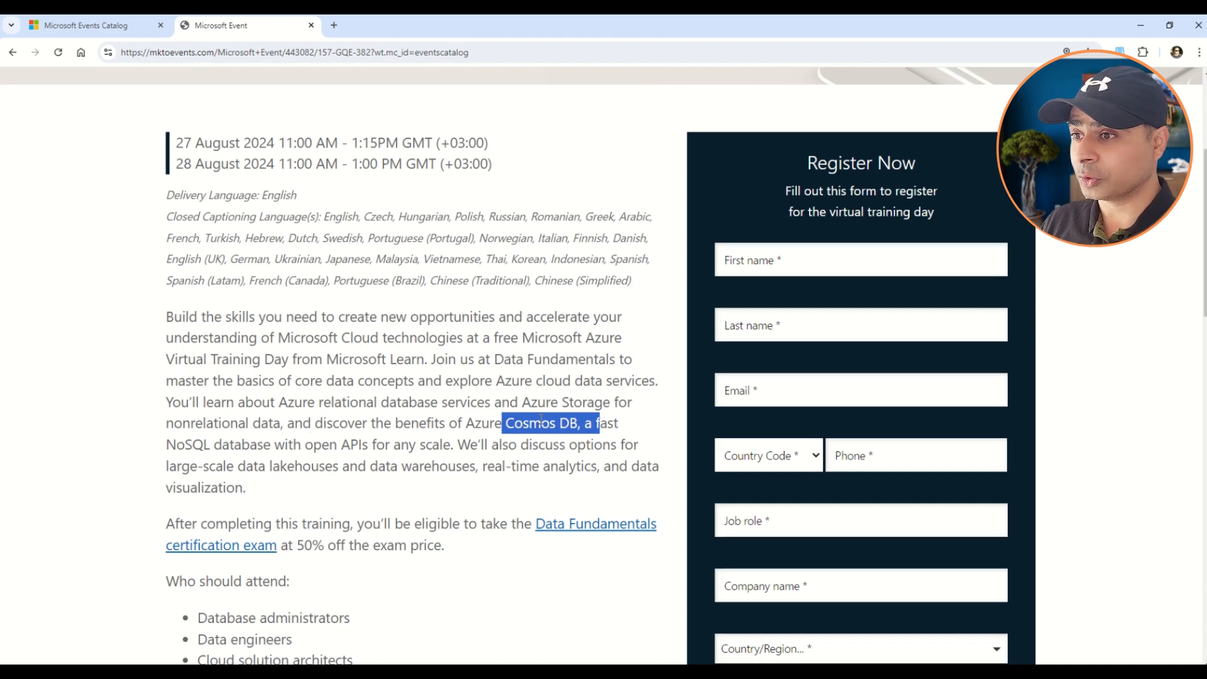
mouse_move(508, 177)
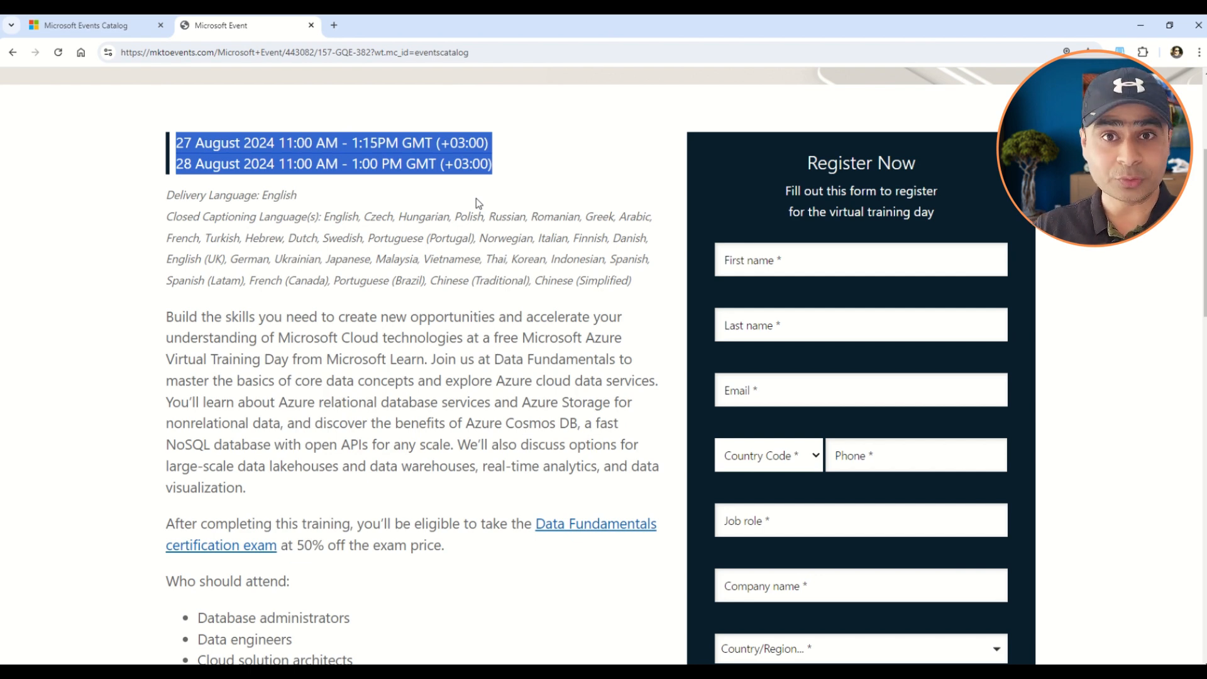
scroll(down, 3)
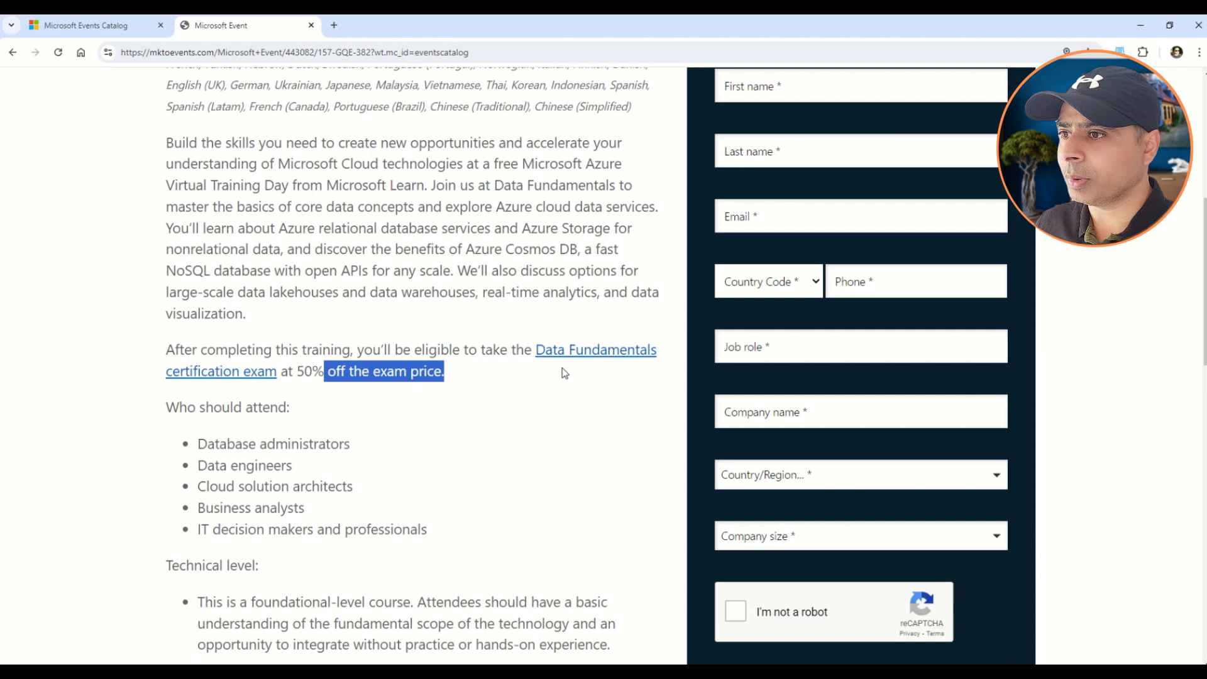
Review the Azure Data Fundamentals (DP-900) certification overview on Microsoft Learn, then return to the events catalog
click(595, 359)
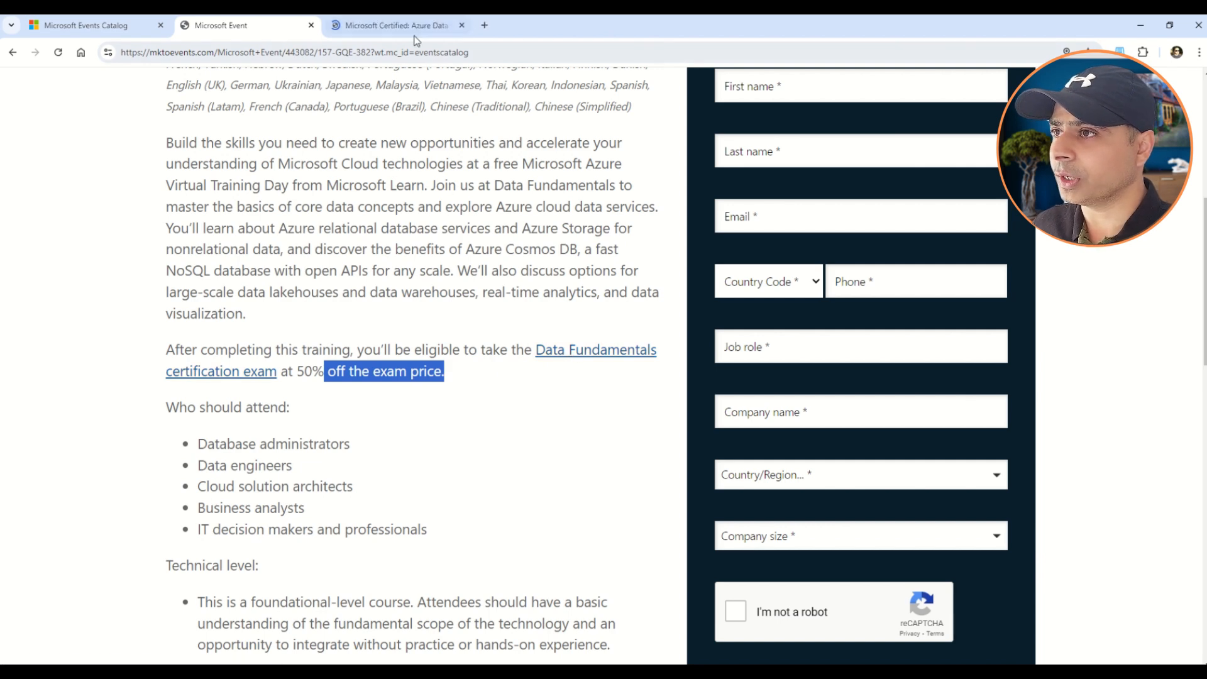
click(395, 26)
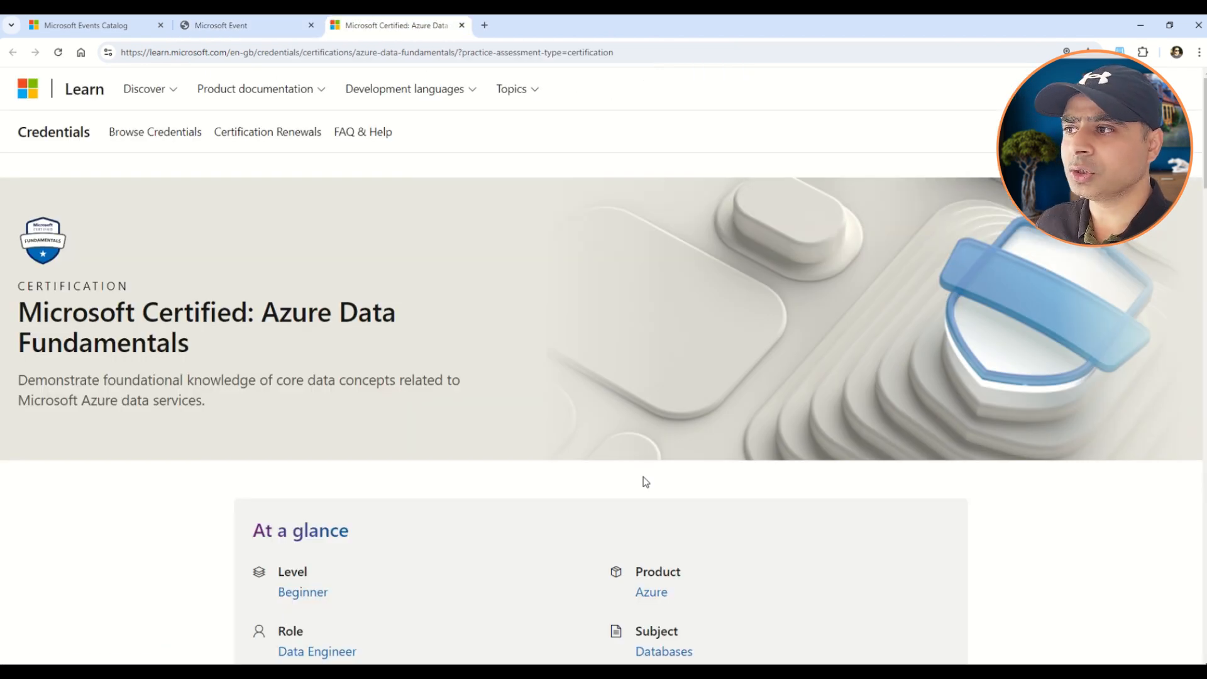
scroll(down, 3)
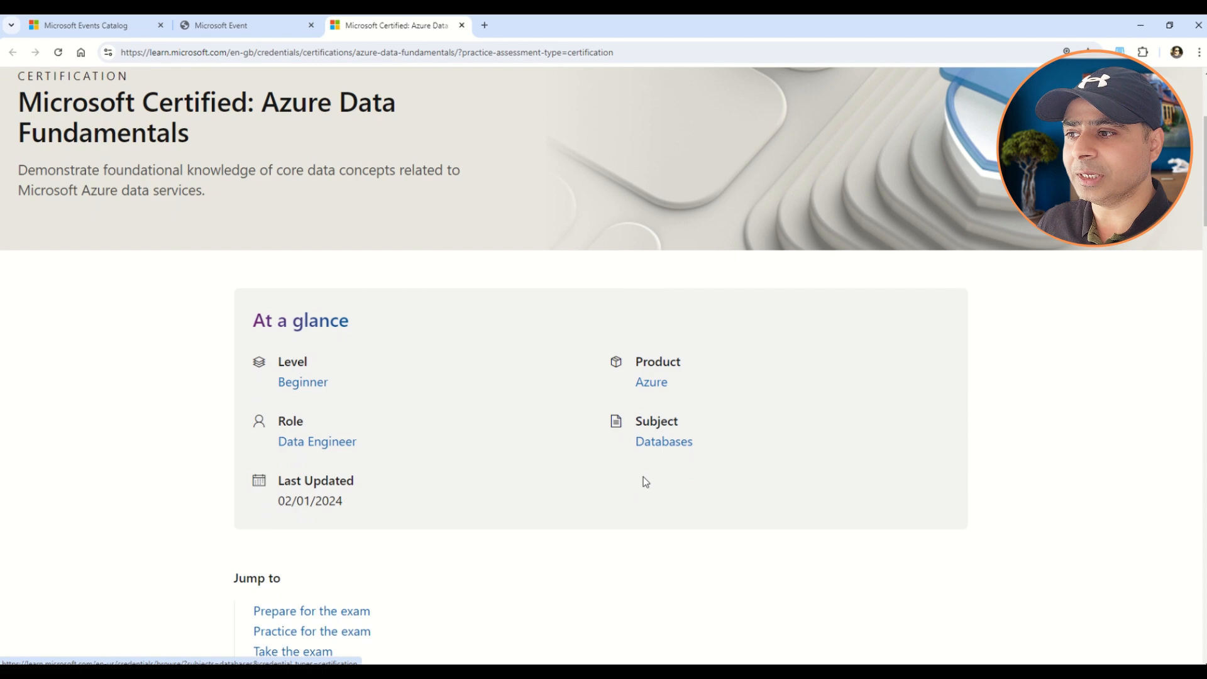
scroll(down, 3)
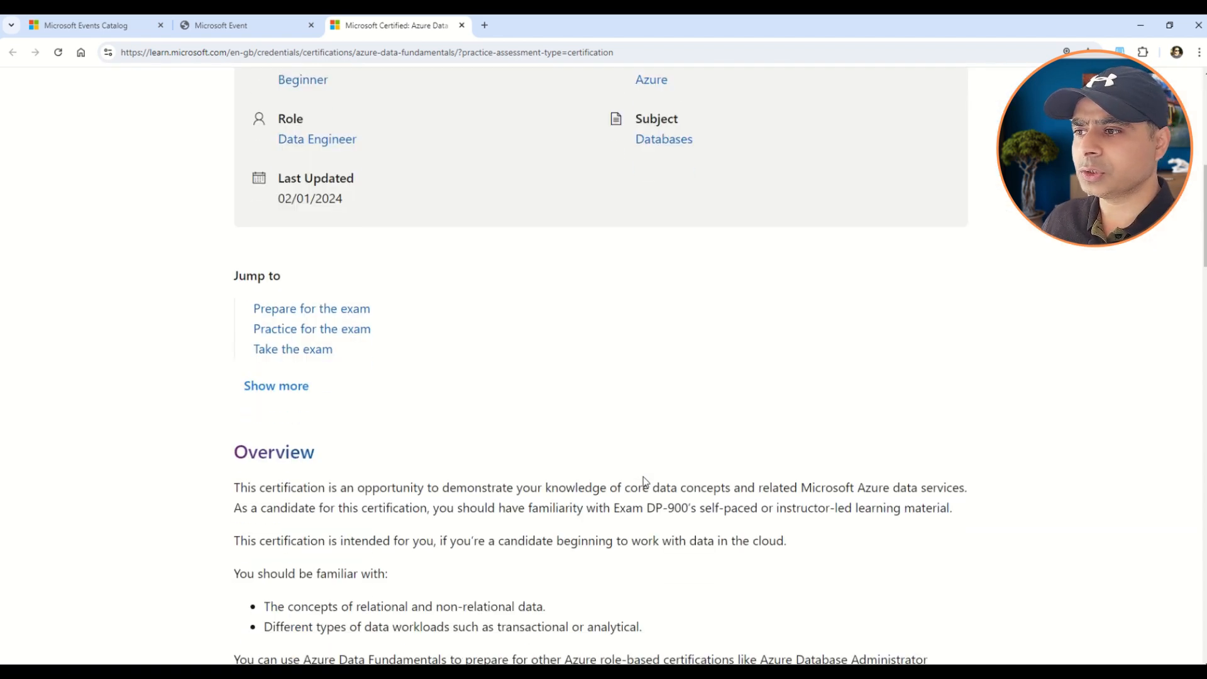
scroll(down, 3)
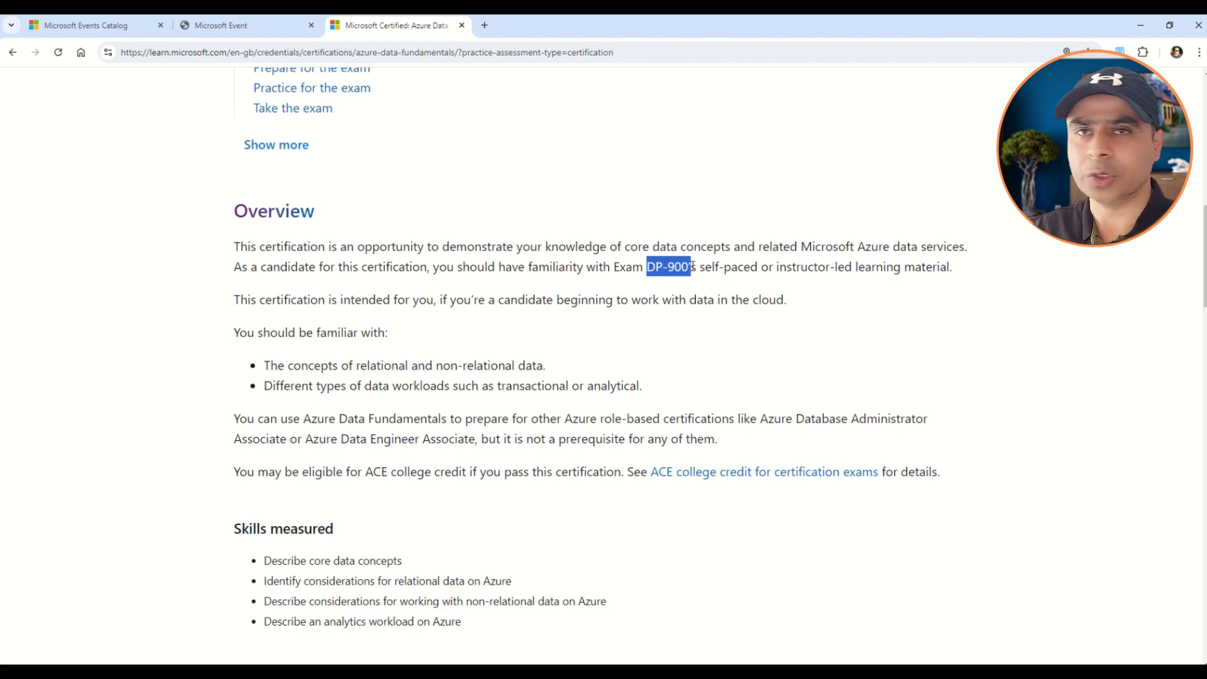
click(92, 25)
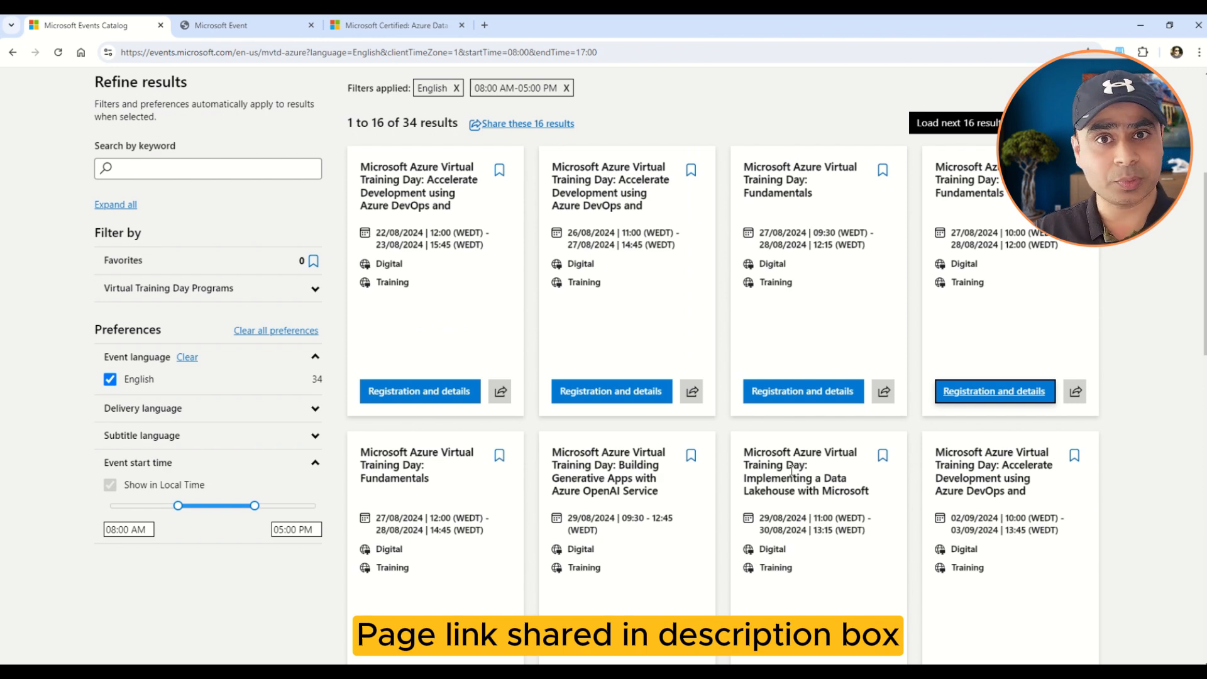
Open the Azure Virtual Training Day: Fundamentals registration page and read down to its certification exam paragraph
scroll(down, 3)
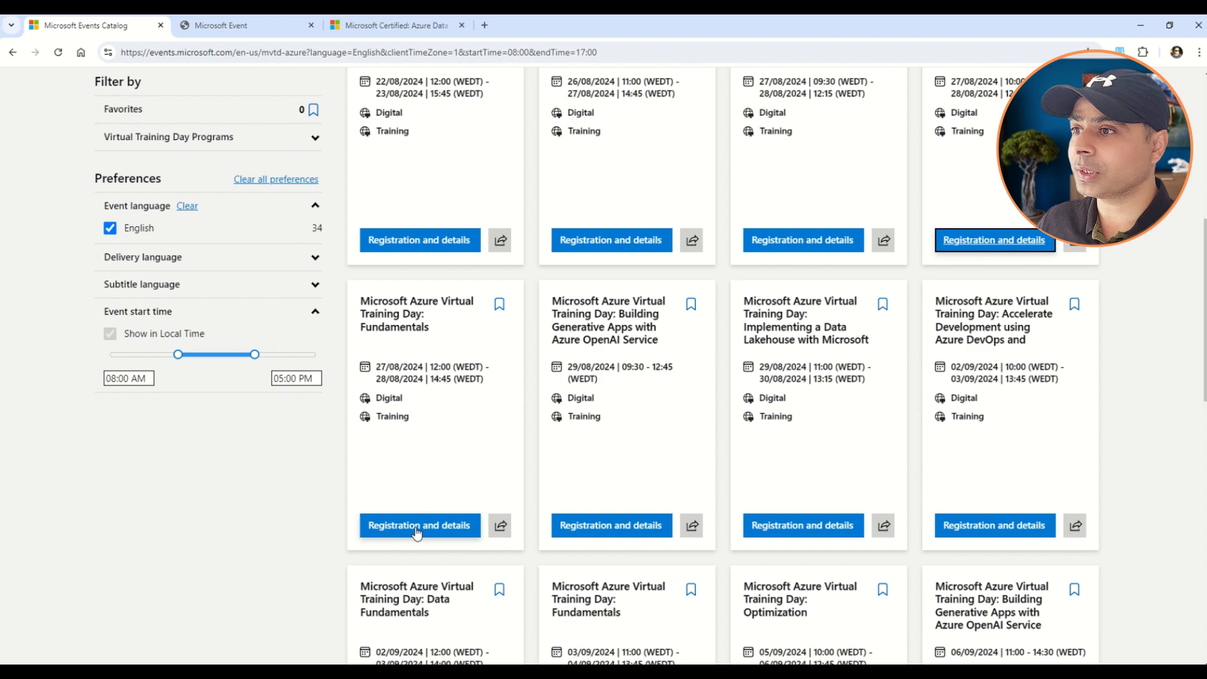
click(418, 526)
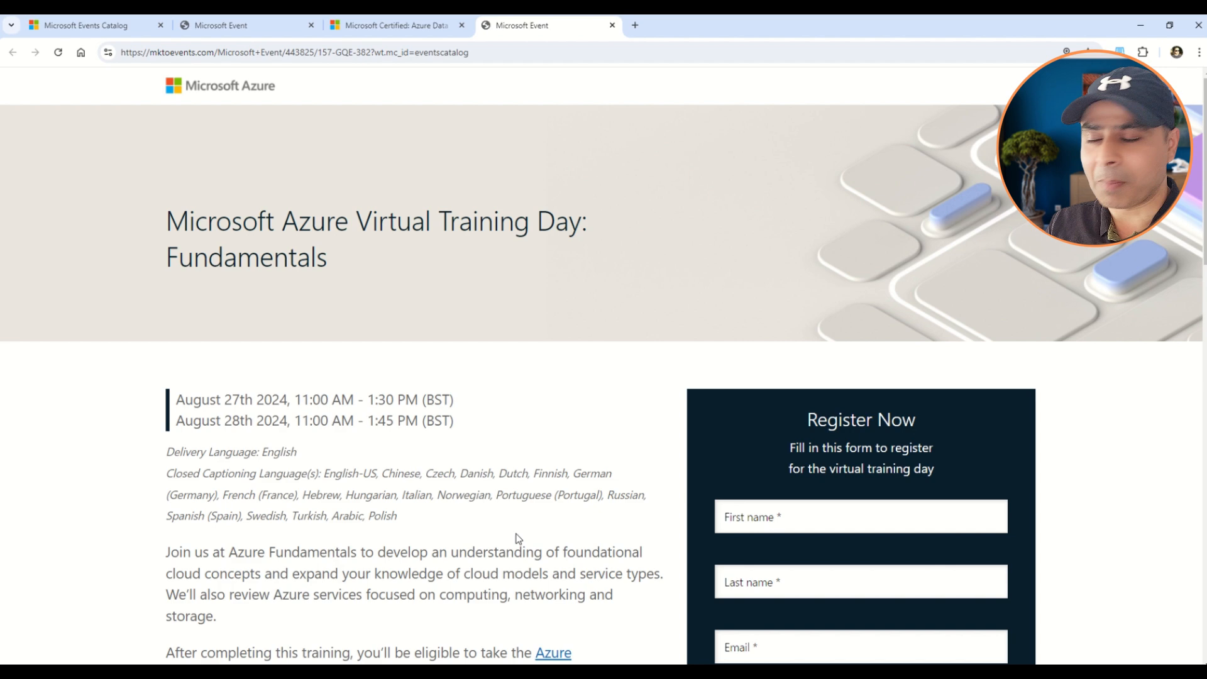
scroll(down, 3)
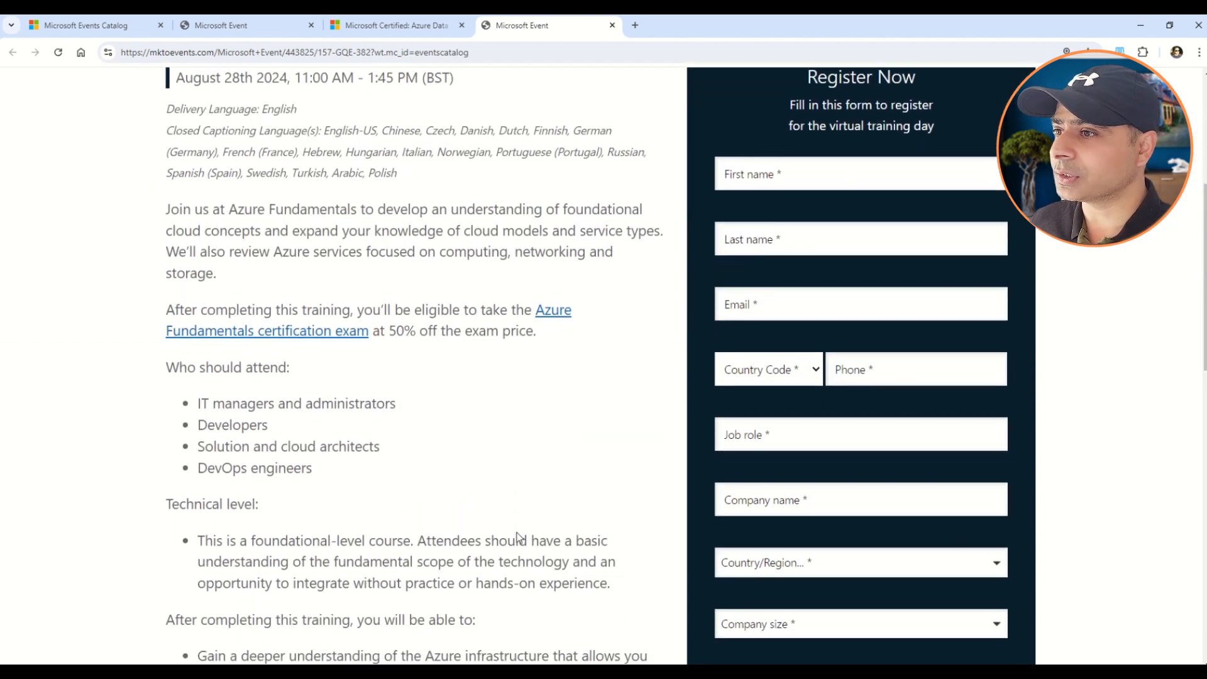
scroll(down, 3)
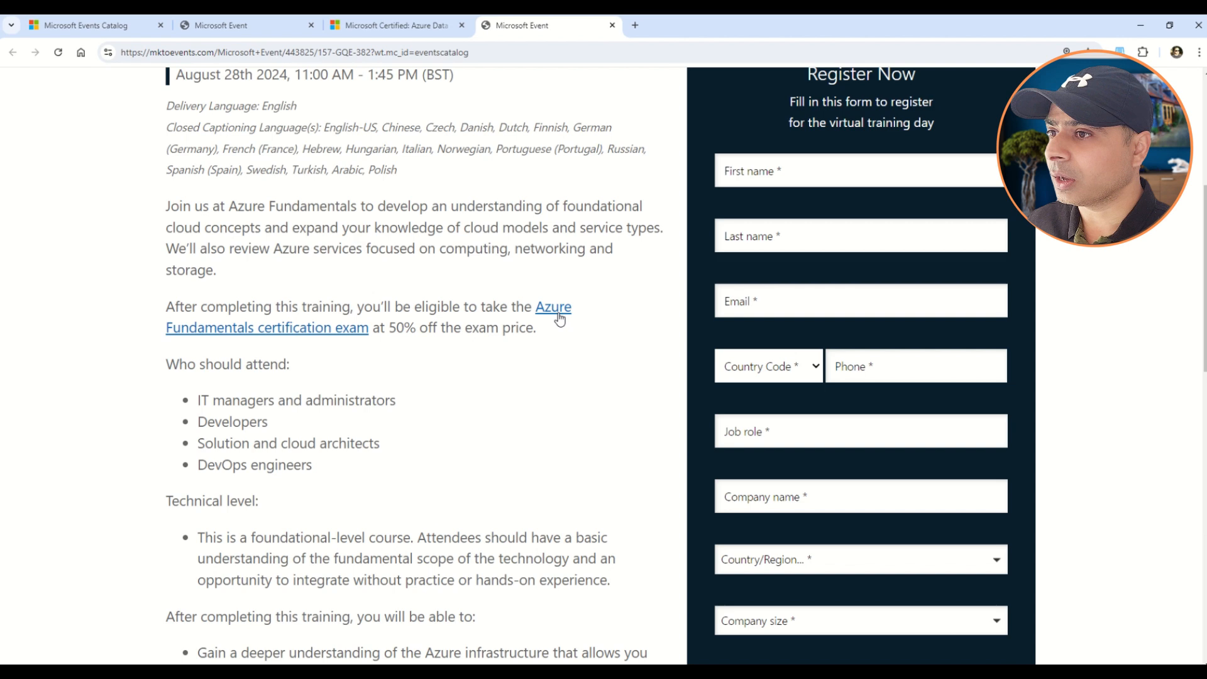
Open the Azure Fundamentals certification page on Microsoft Learn and review it down to Certification resources
click(553, 307)
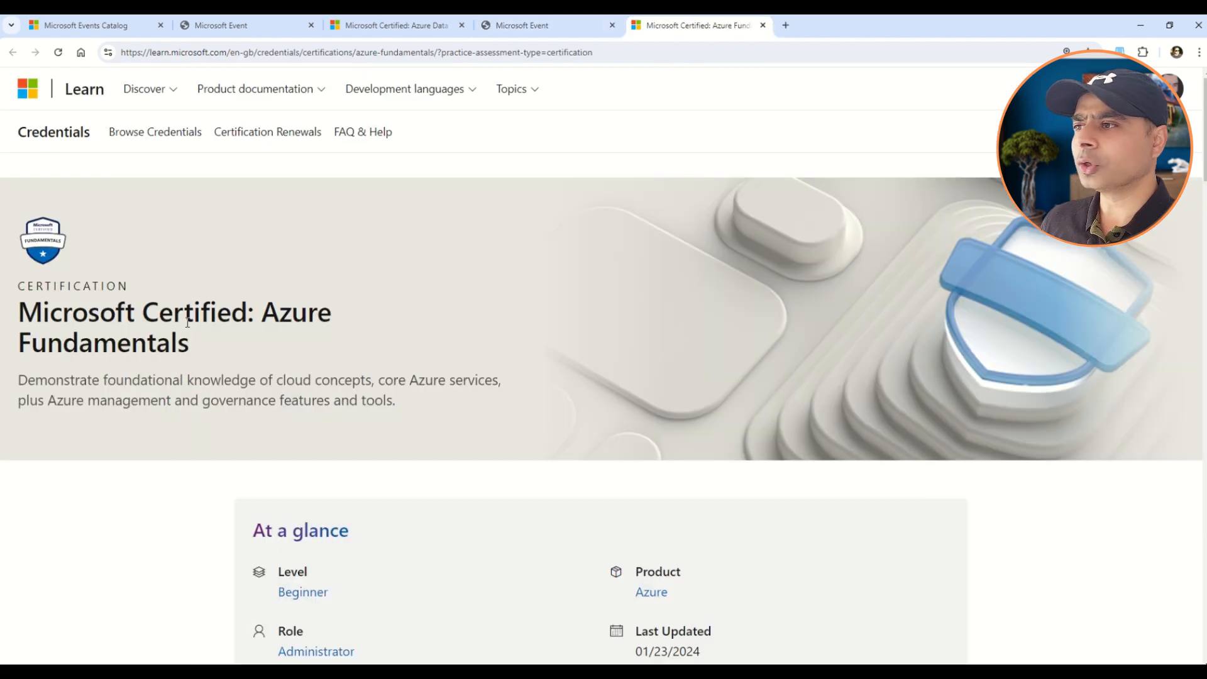
drag(142, 311, 316, 312)
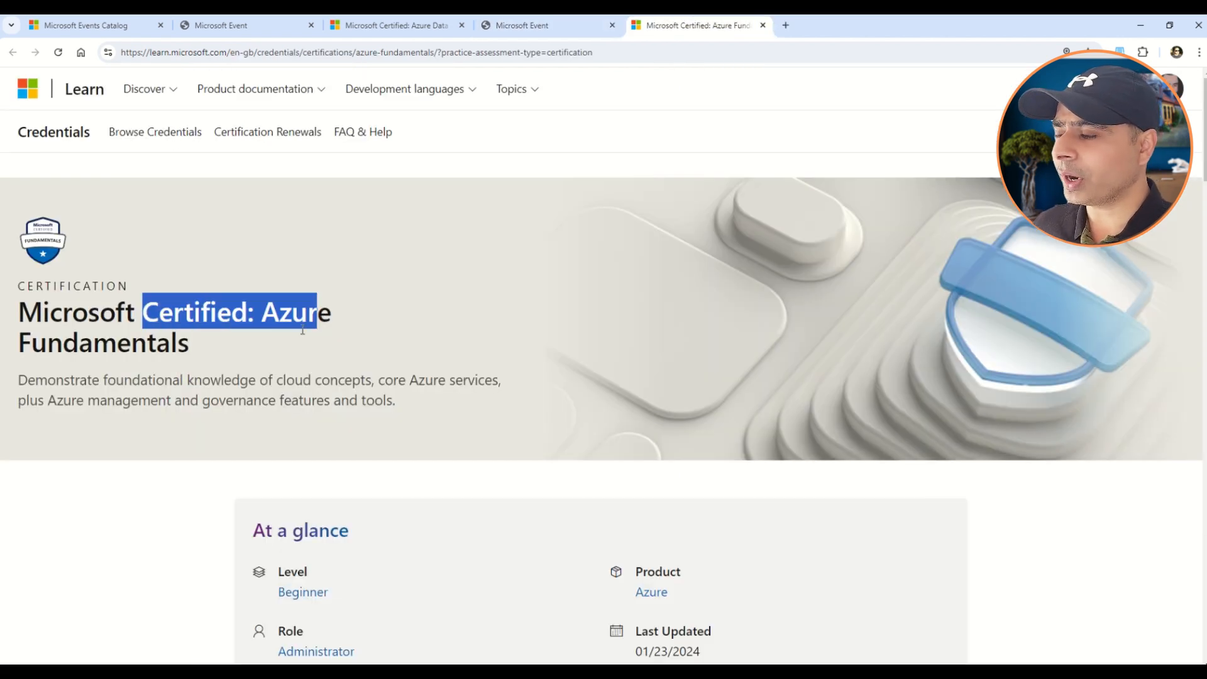
scroll(down, 3)
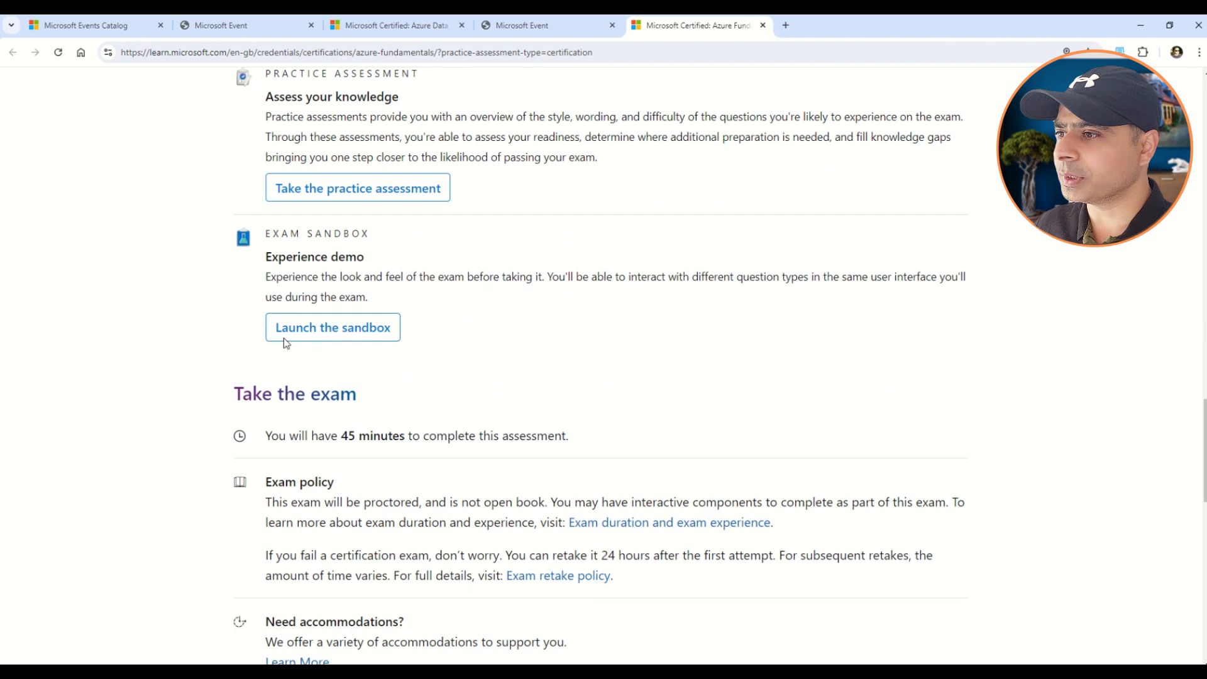
scroll(down, 3)
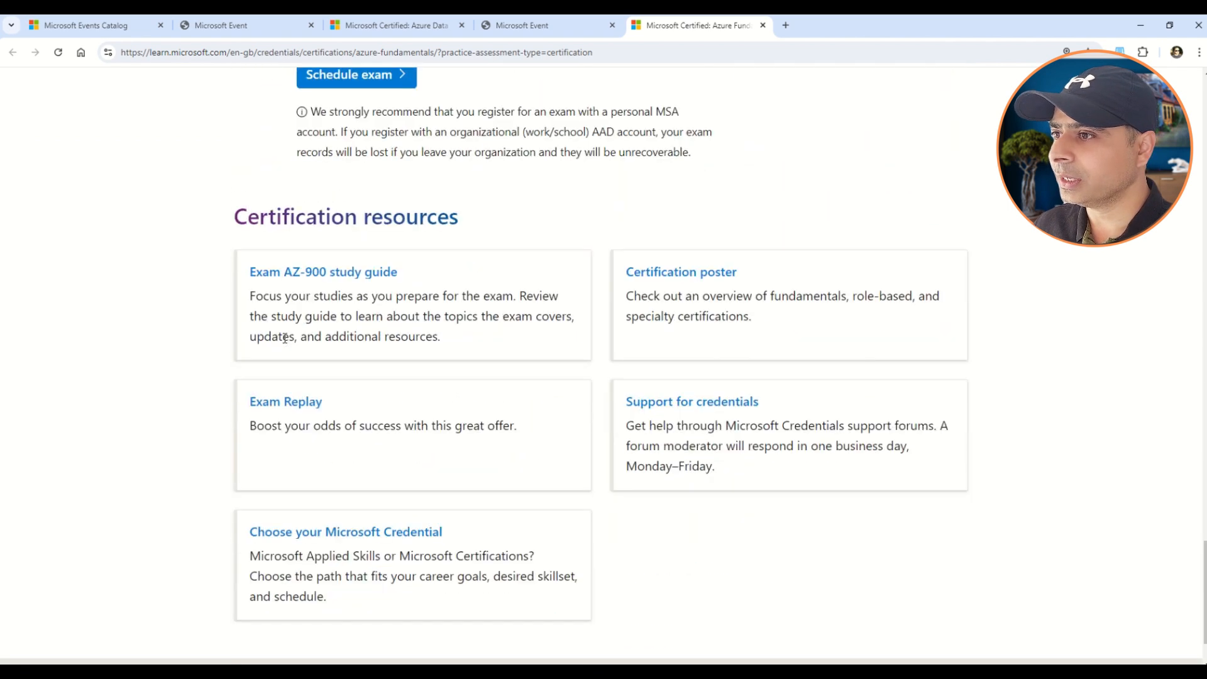
scroll(down, 3)
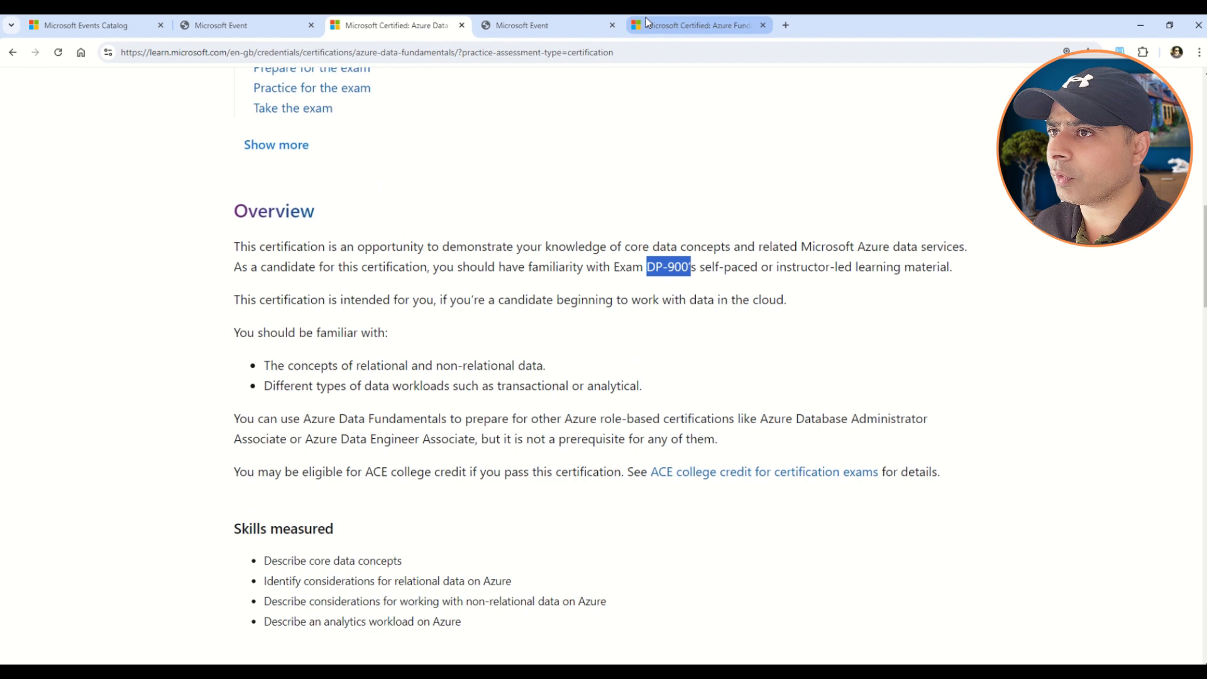
Return to the Azure Fundamentals training day page and highlight its 'Who should attend' audience list
click(523, 25)
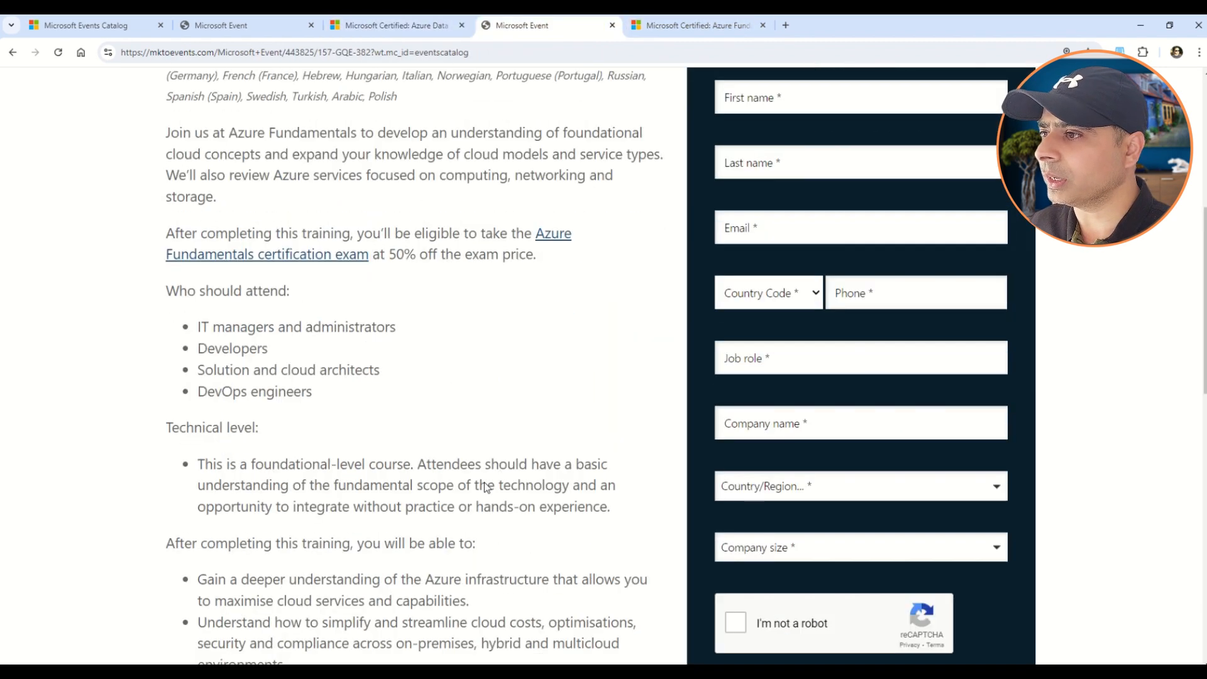
scroll(down, 3)
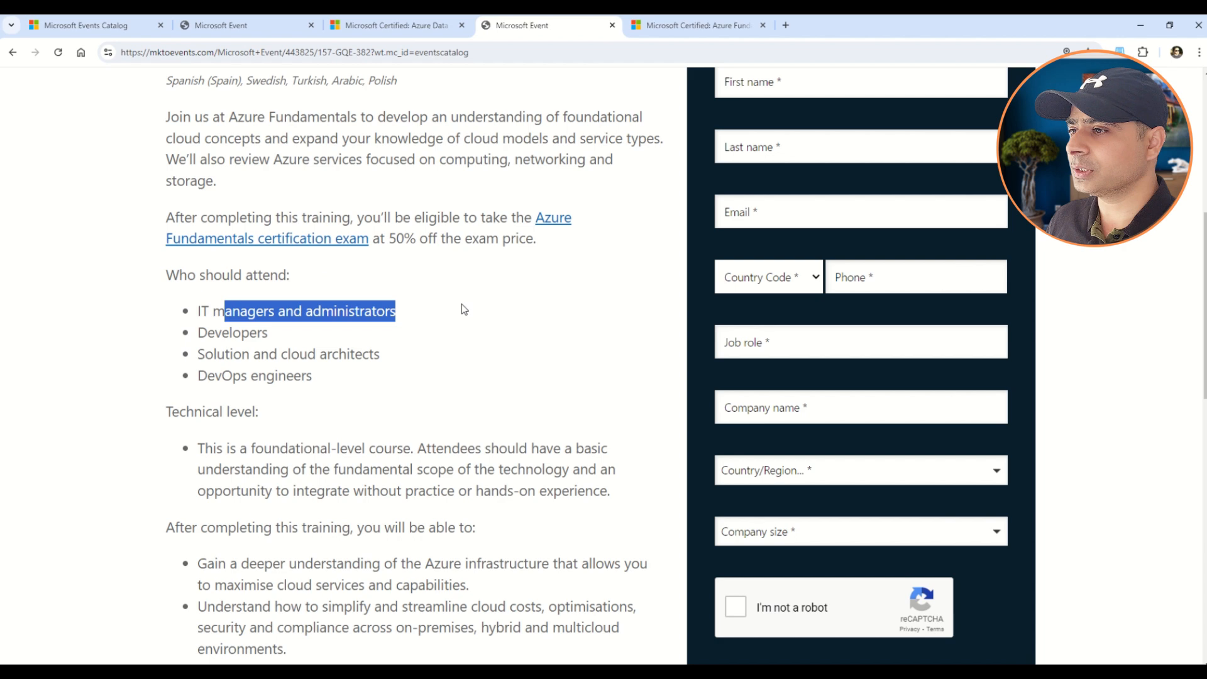
drag(259, 353, 379, 353)
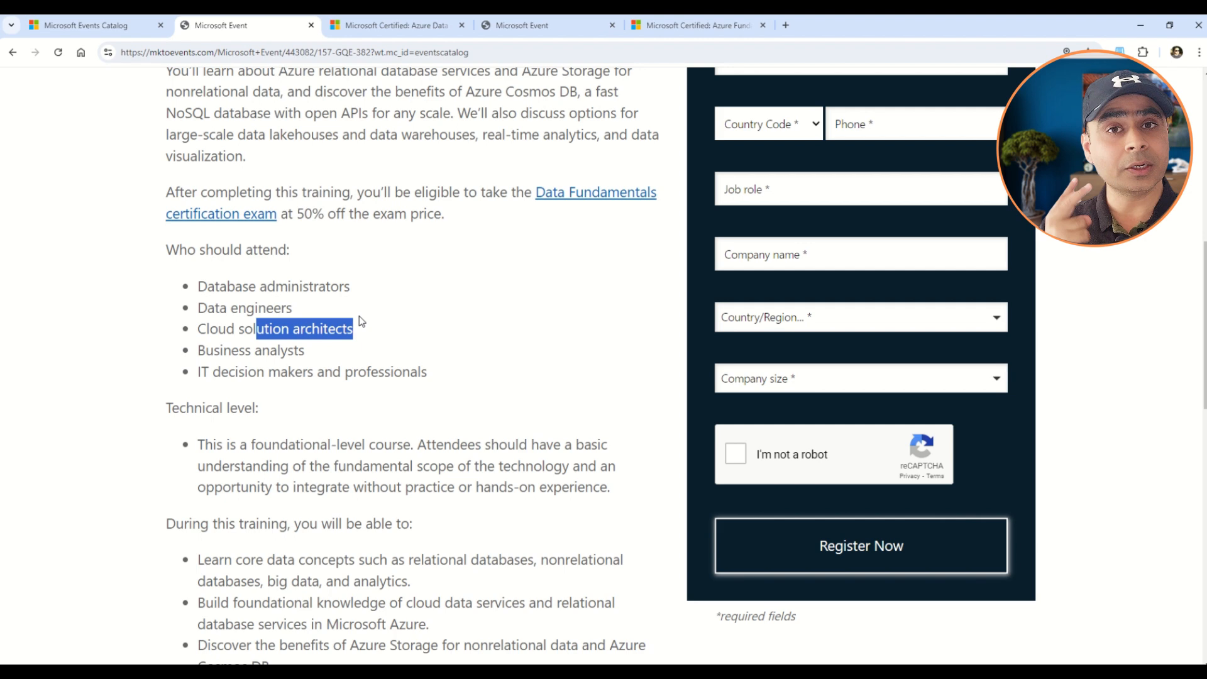
mouse_move(337, 430)
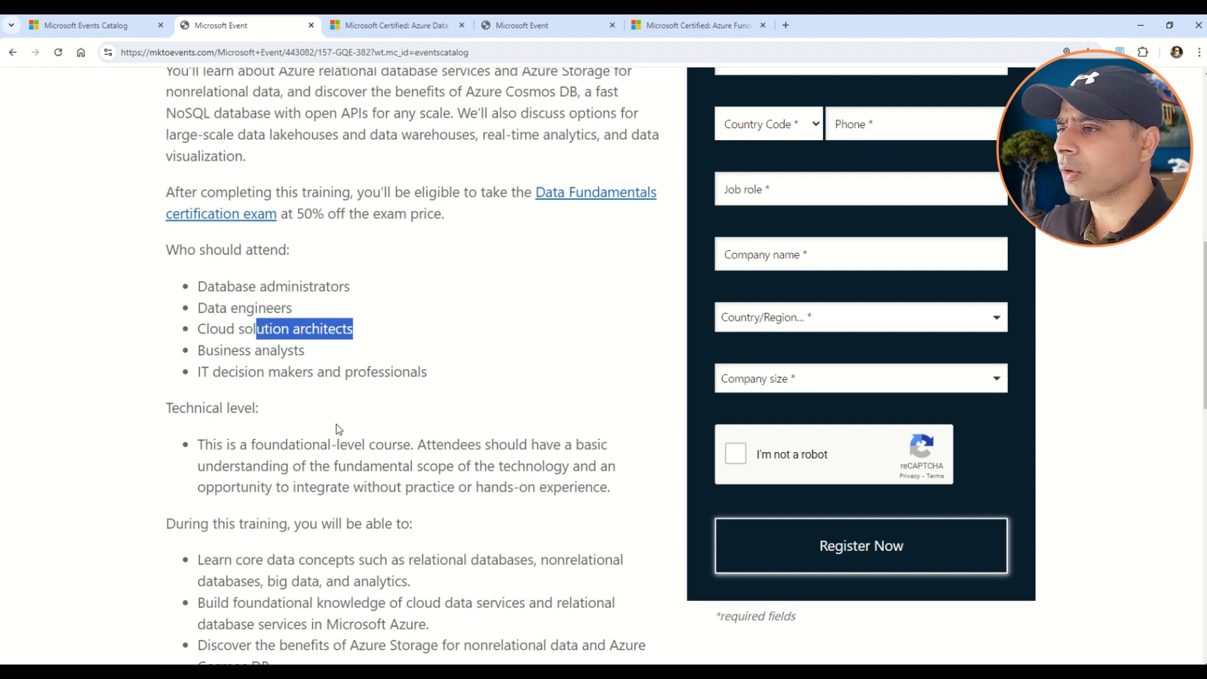
scroll(down, 3)
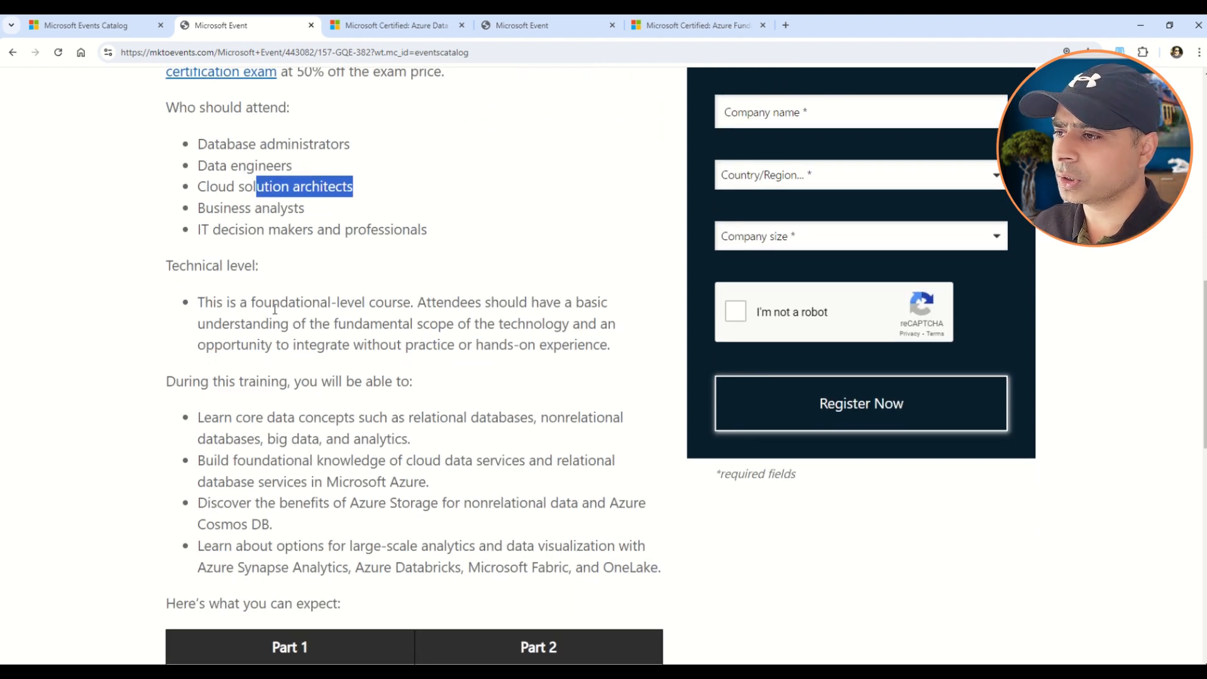
scroll(down, 3)
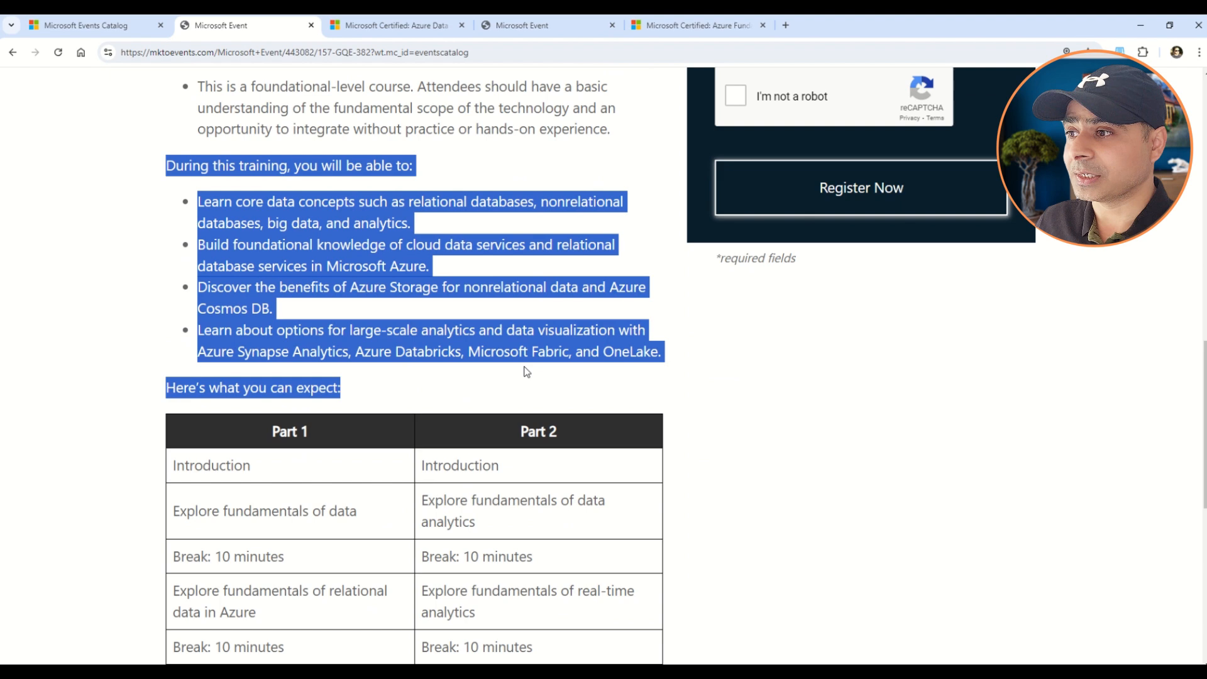
scroll(down, 3)
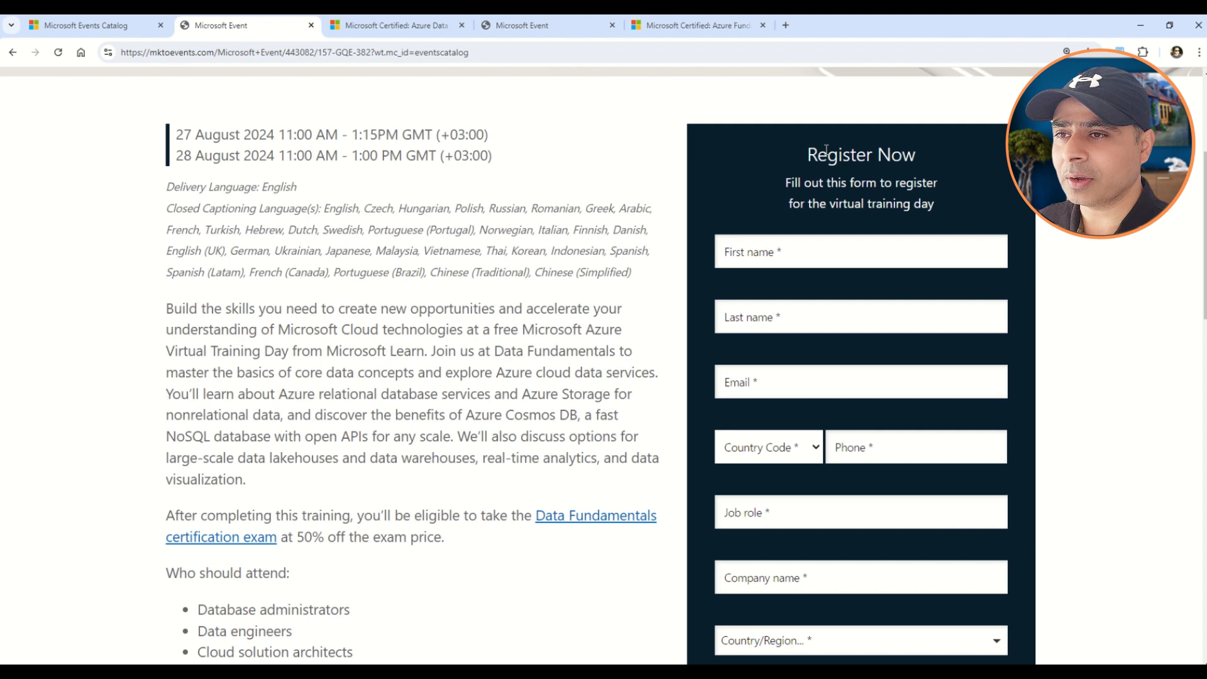
scroll(down, 3)
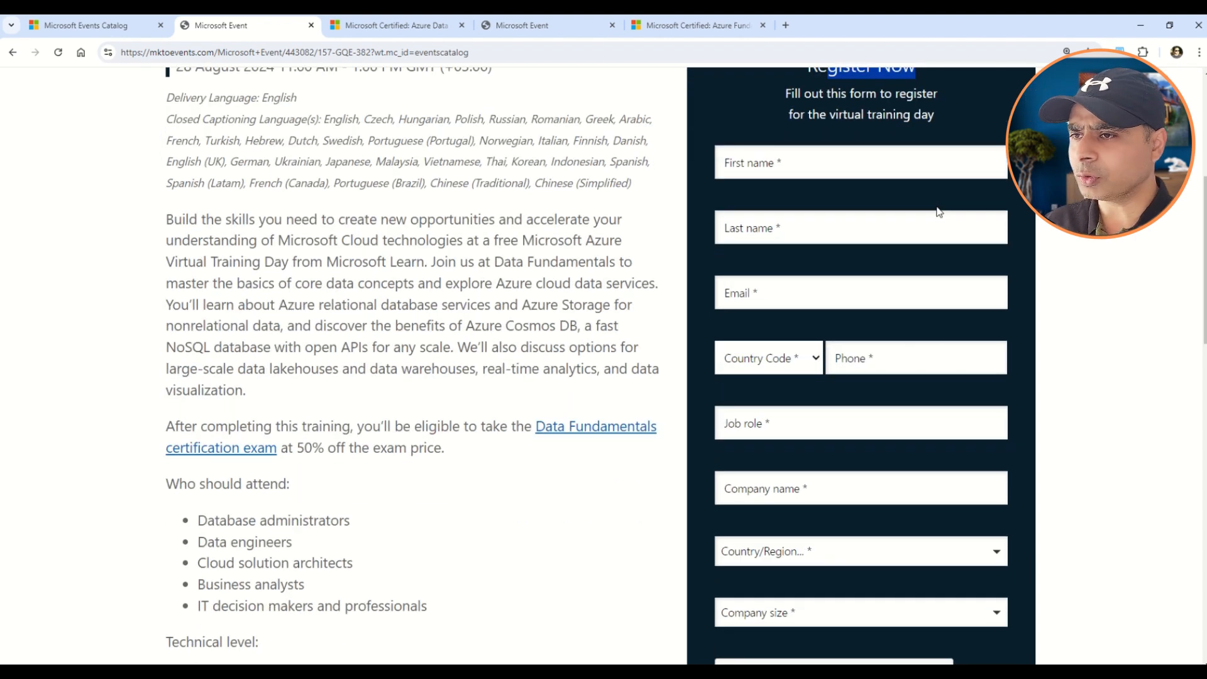
scroll(down, 3)
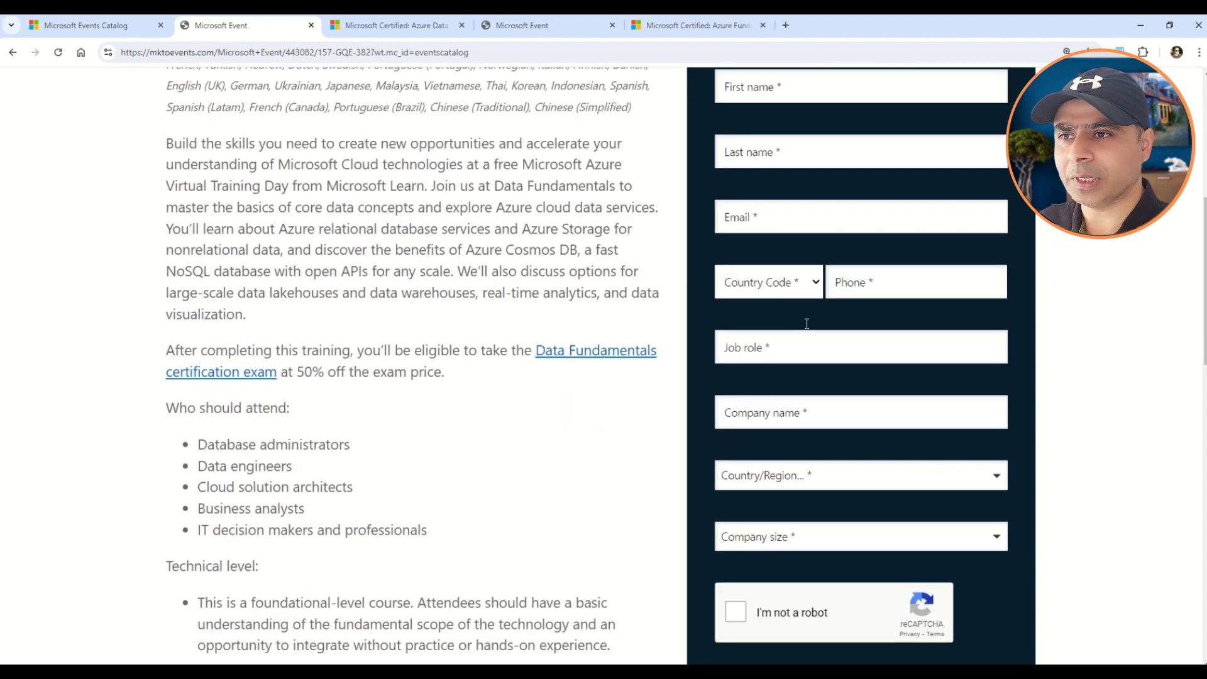
scroll(down, 3)
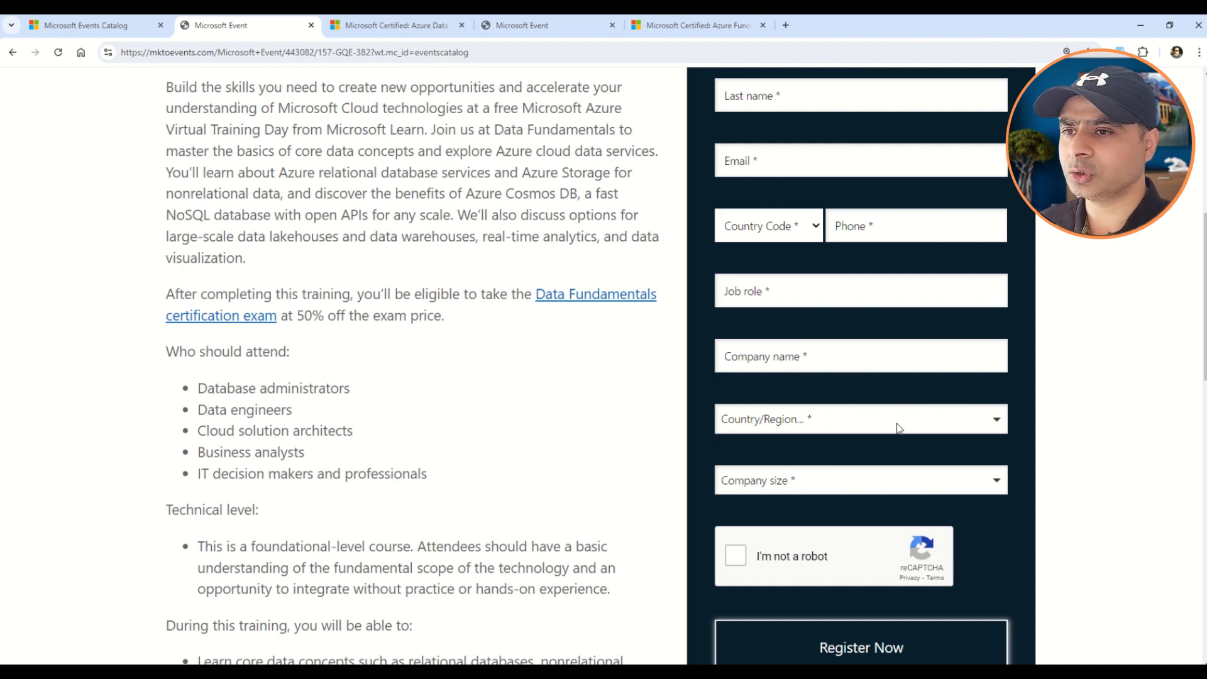
click(859, 479)
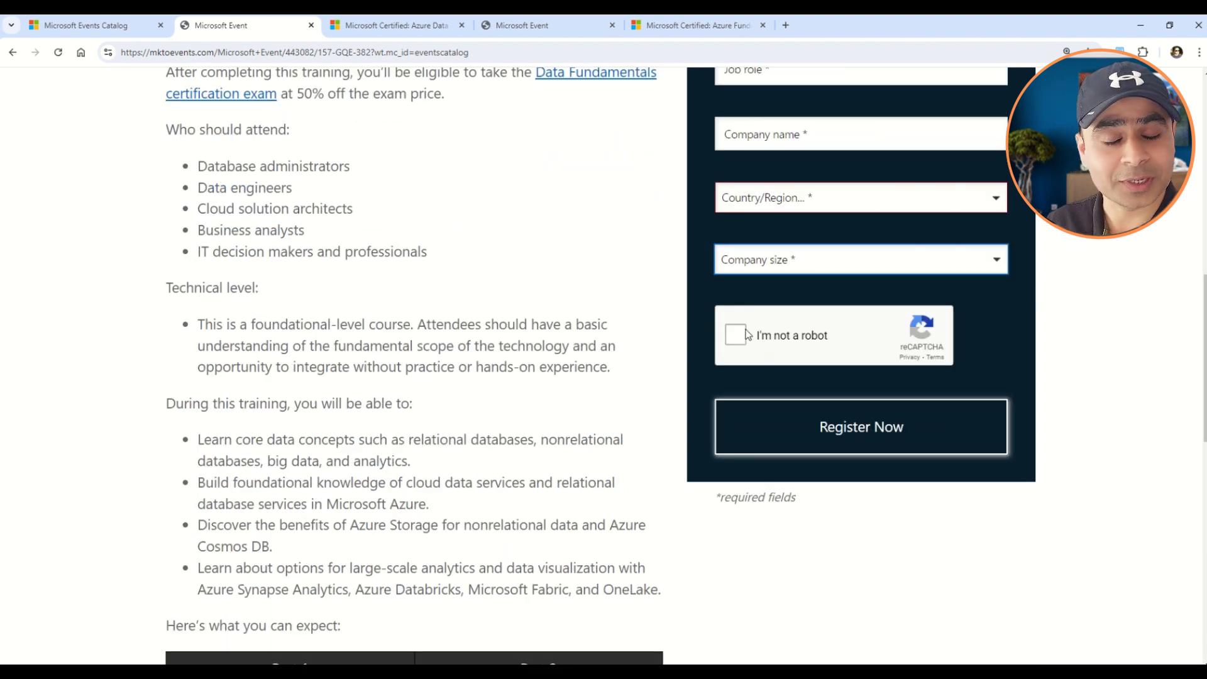
mouse_move(875, 388)
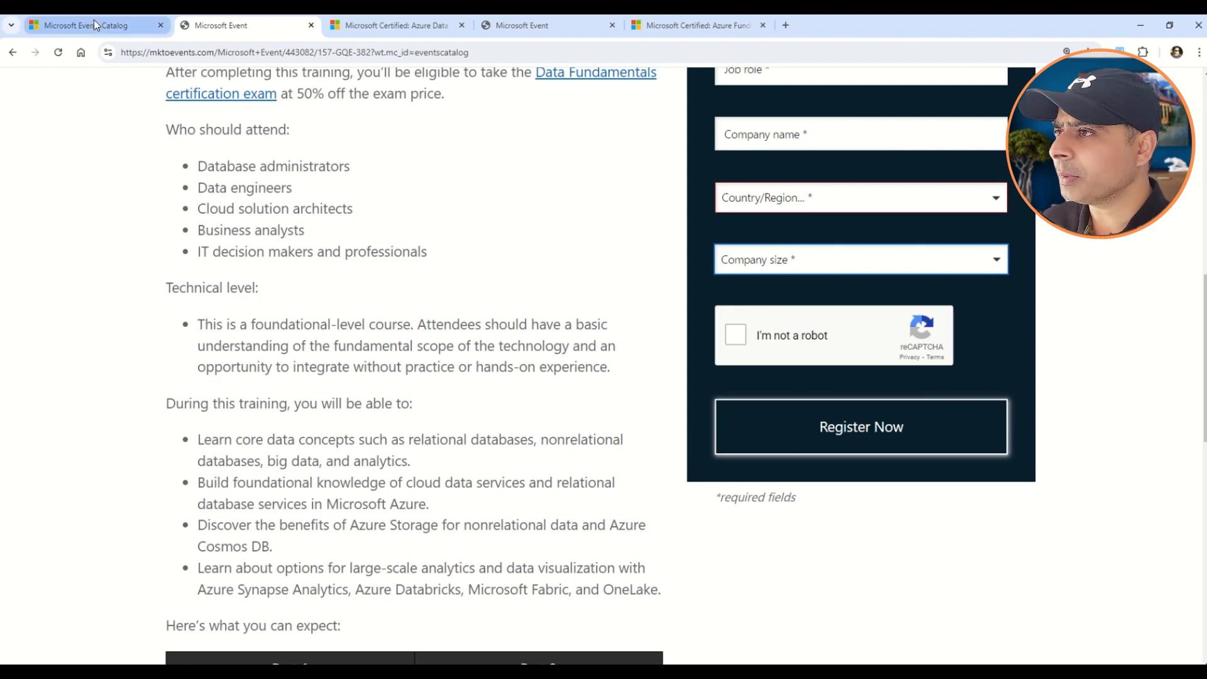
Open the Building Generative Apps with Azure OpenAI Service training day from the catalog and review it
click(92, 26)
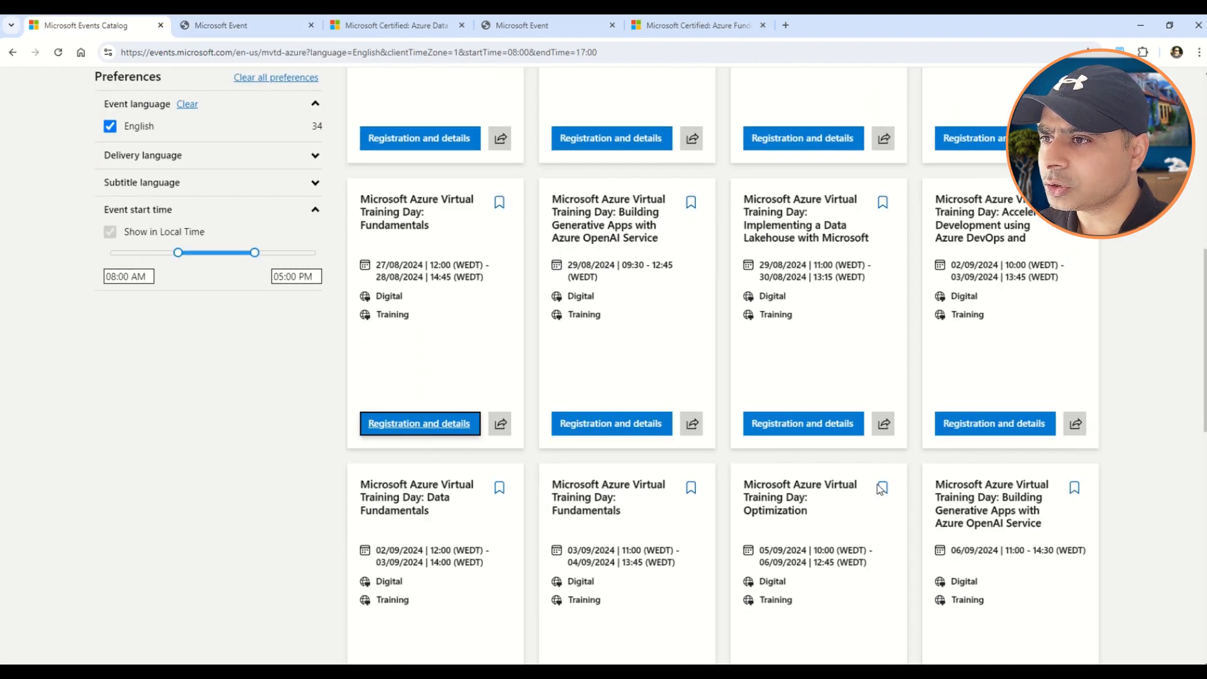
scroll(down, 3)
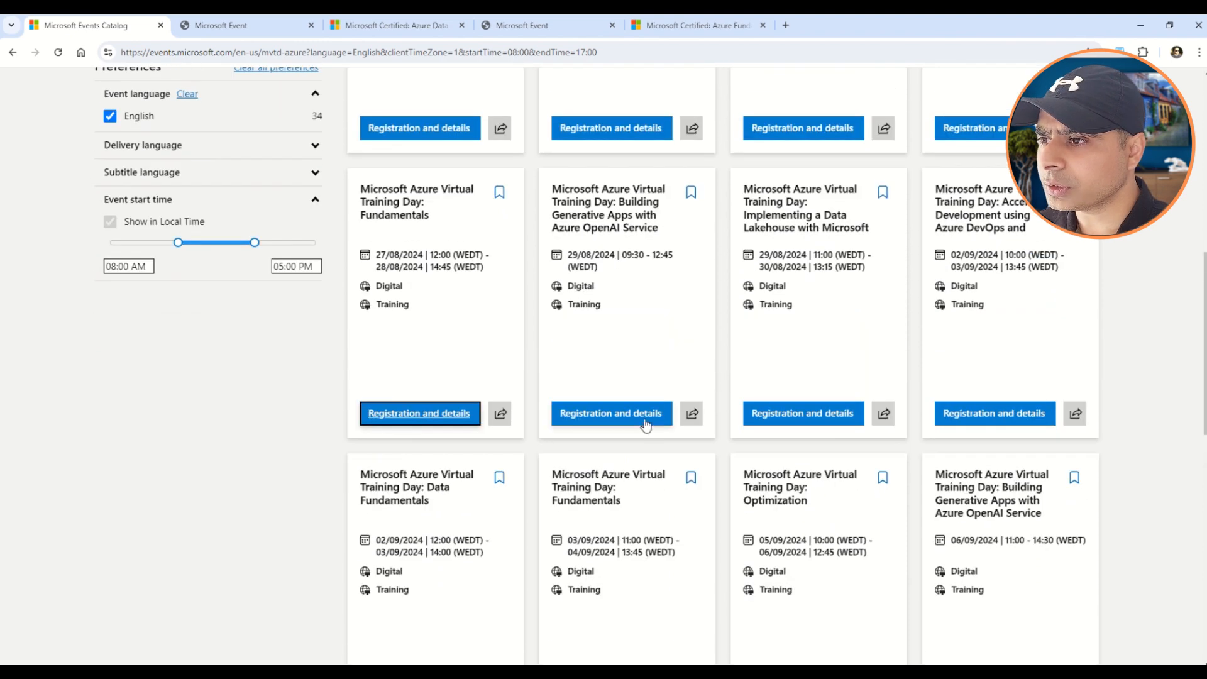
click(419, 414)
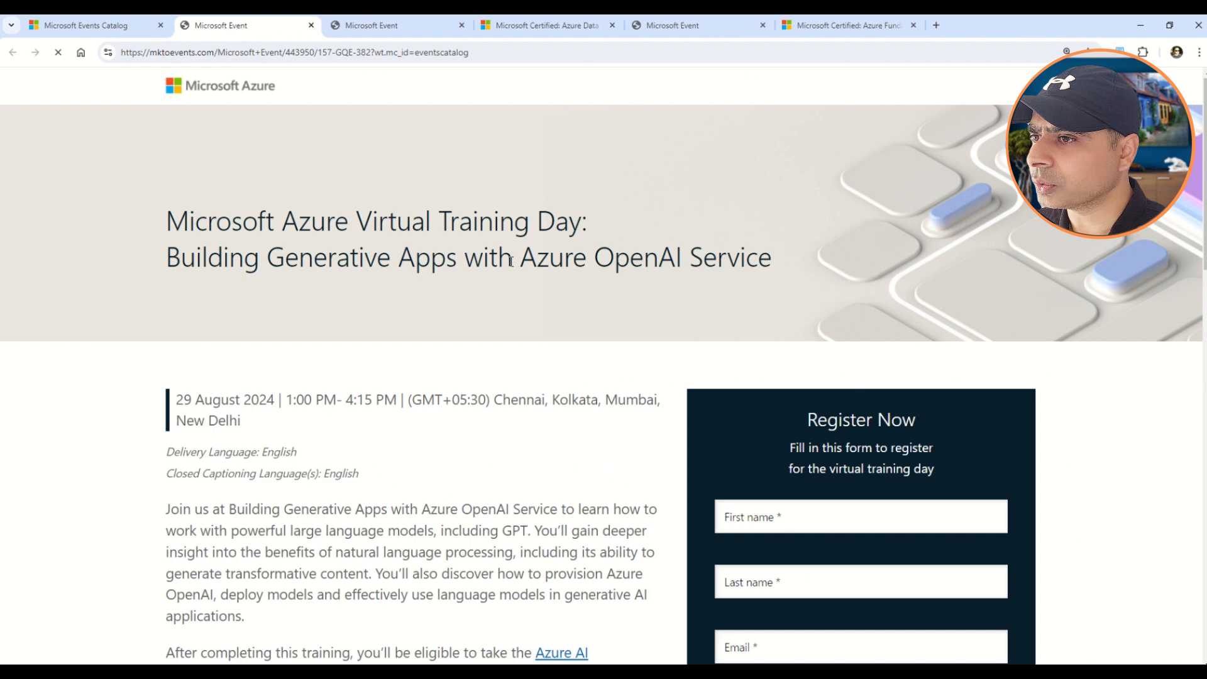
drag(432, 258, 739, 258)
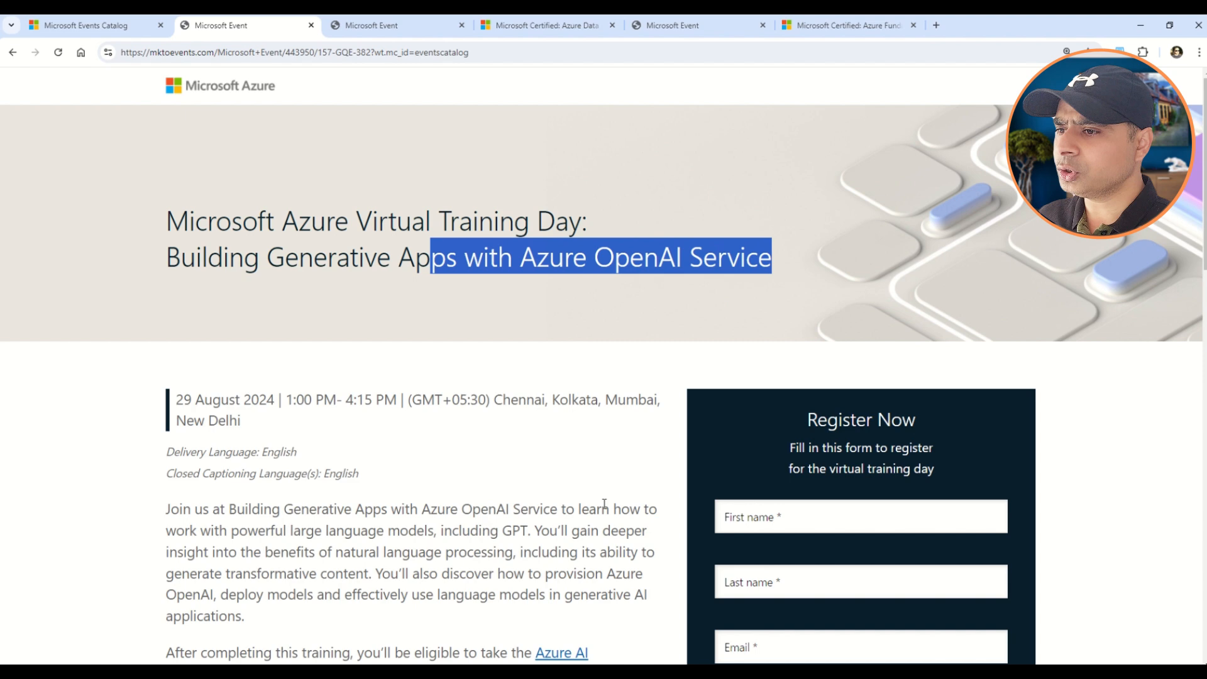
scroll(down, 3)
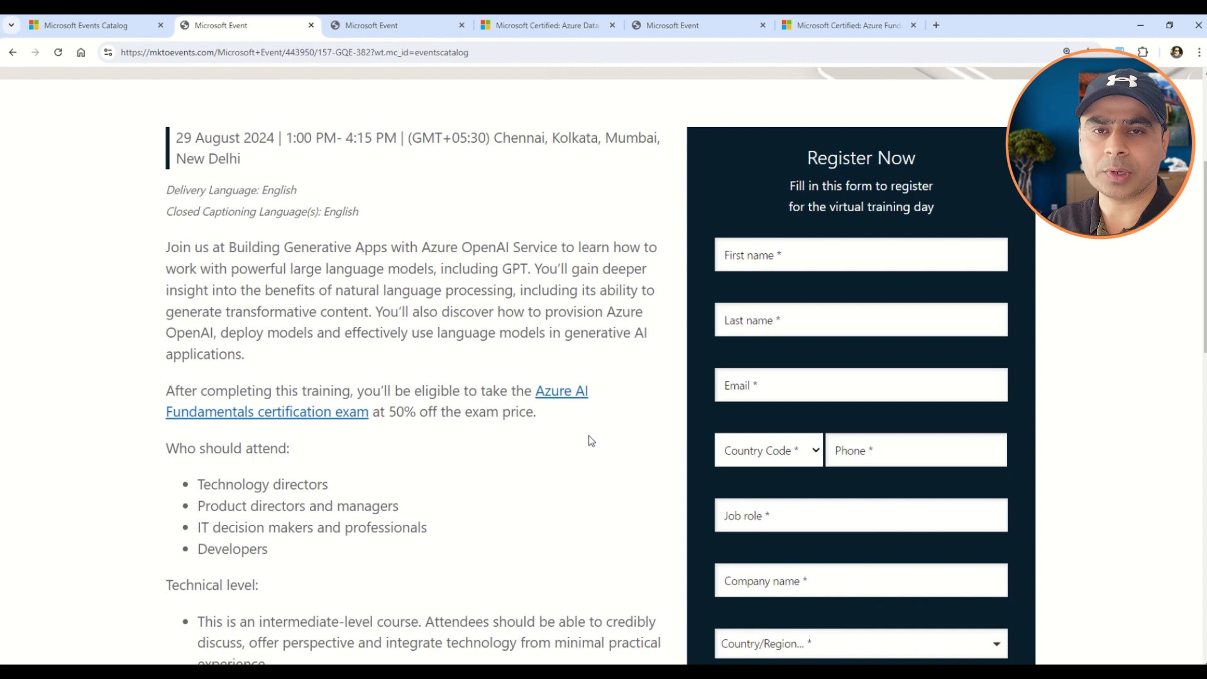
mouse_move(547, 399)
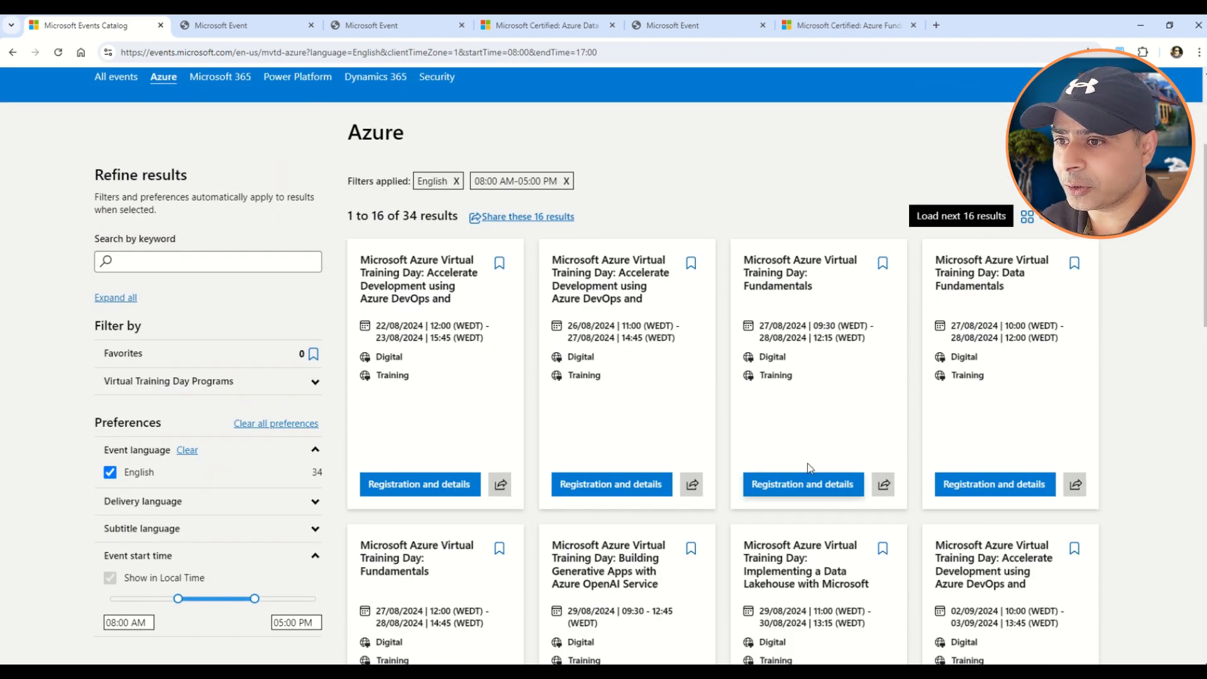
Open an Azure Virtual Training Day: Fundamentals event that shows as full
click(801, 482)
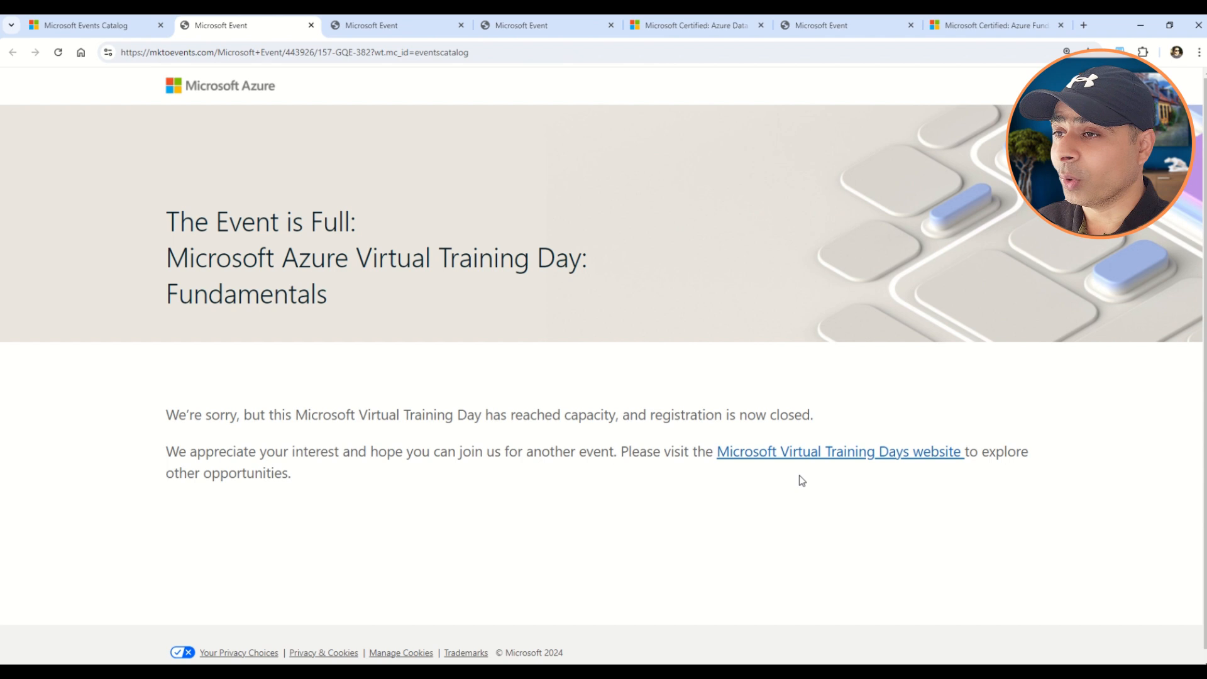